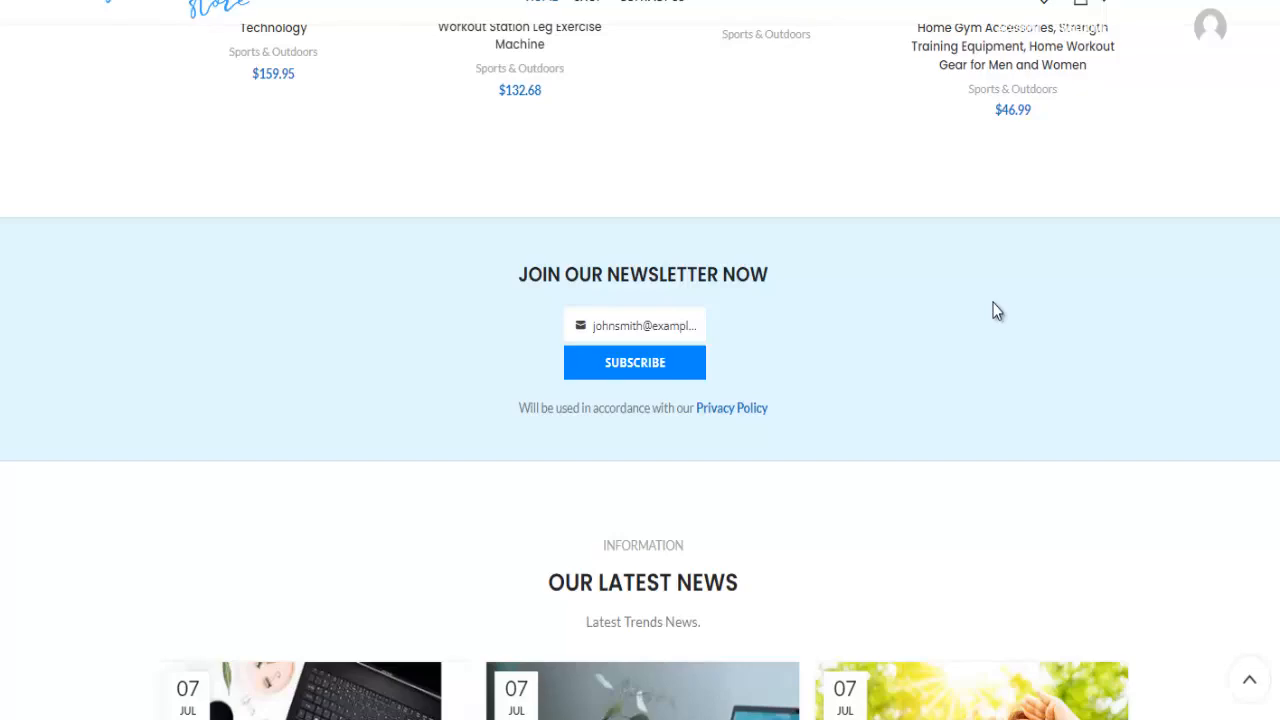
Enter an email address in the article sidebar's Newsletter widget and submit the subscription
{"action": "scroll", "scroll_direction": "up", "scroll_amount": 3}
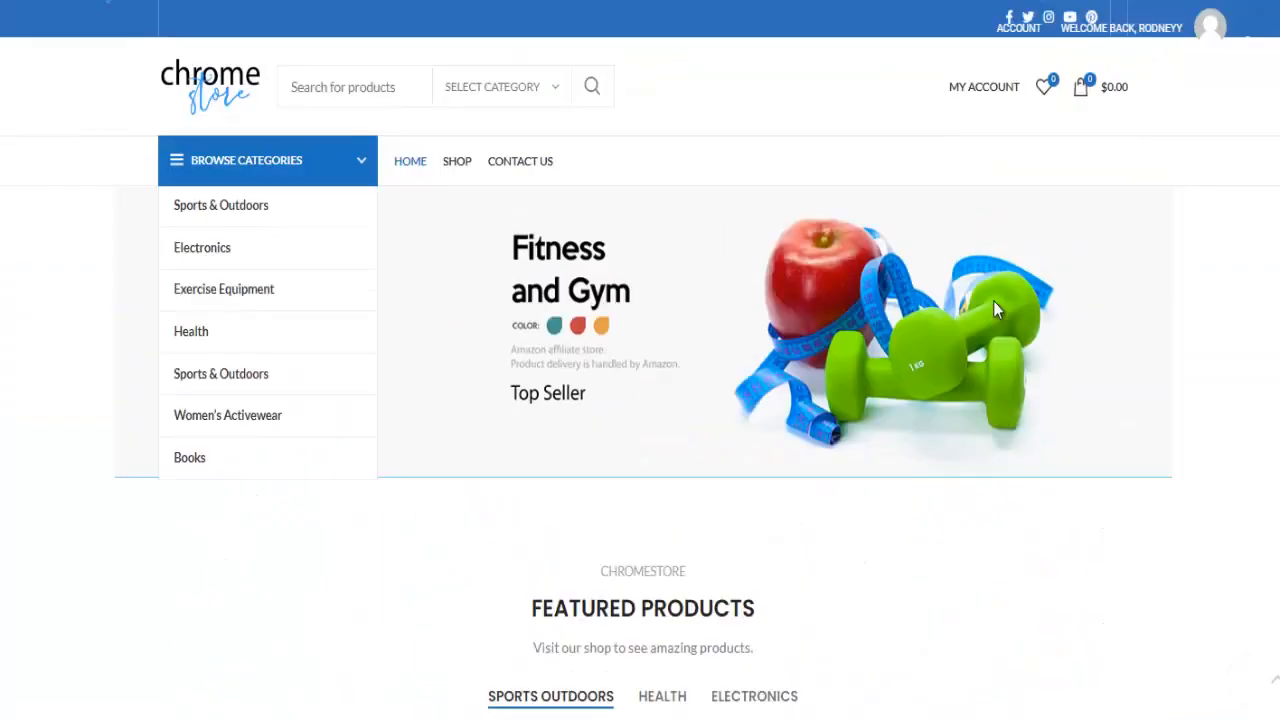
{"action": "scroll", "scroll_direction": "down", "scroll_amount": 3}
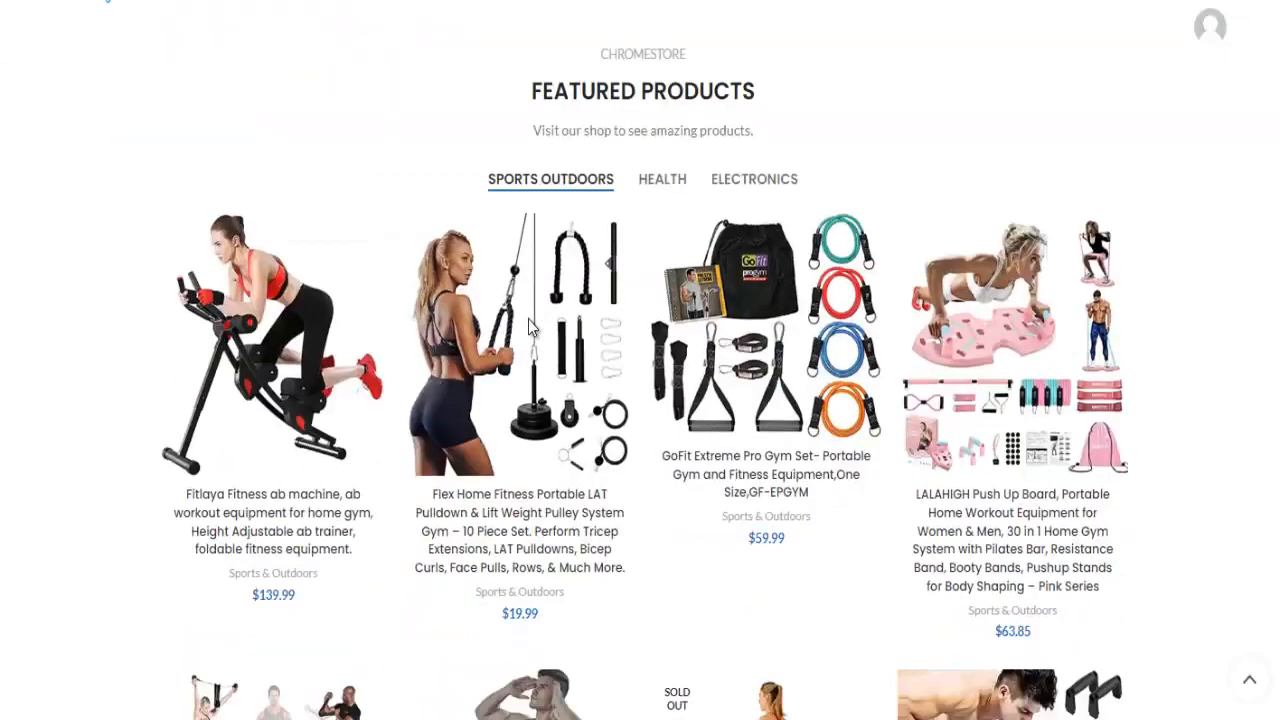
{"action": "scroll", "scroll_direction": "down", "scroll_amount": 3}
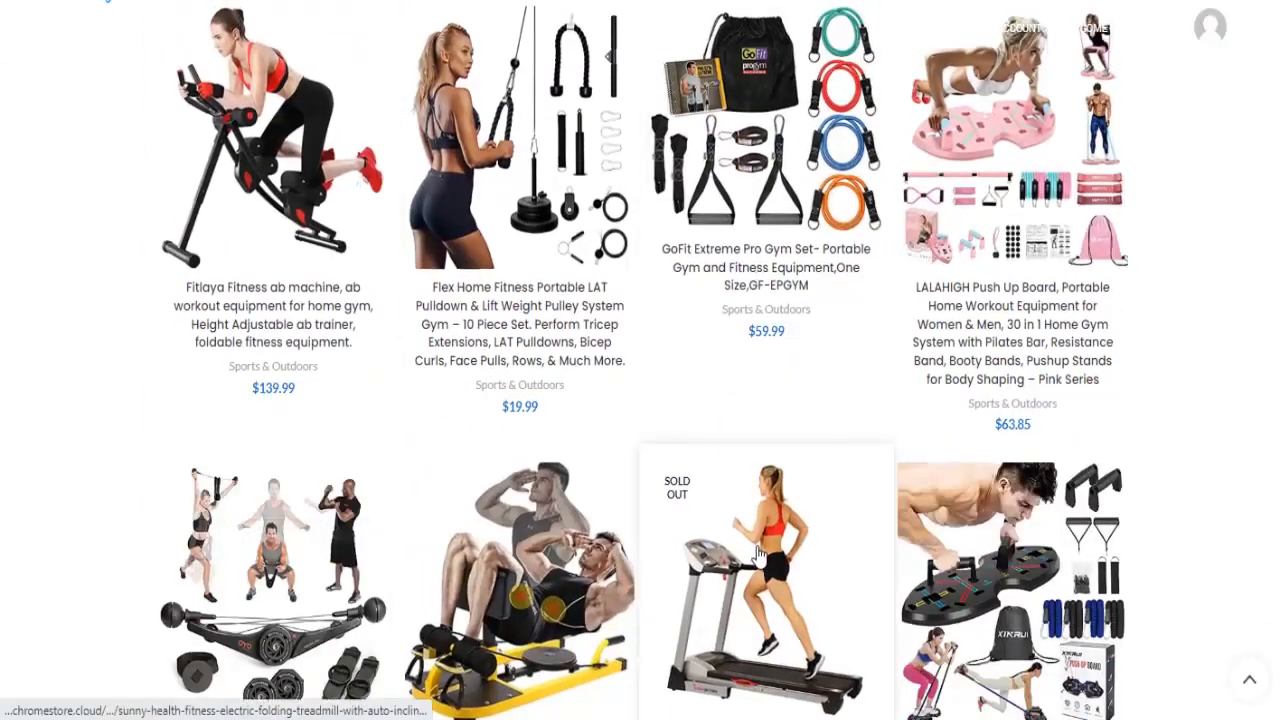
{"action": "scroll", "scroll_direction": "down", "scroll_amount": 3}
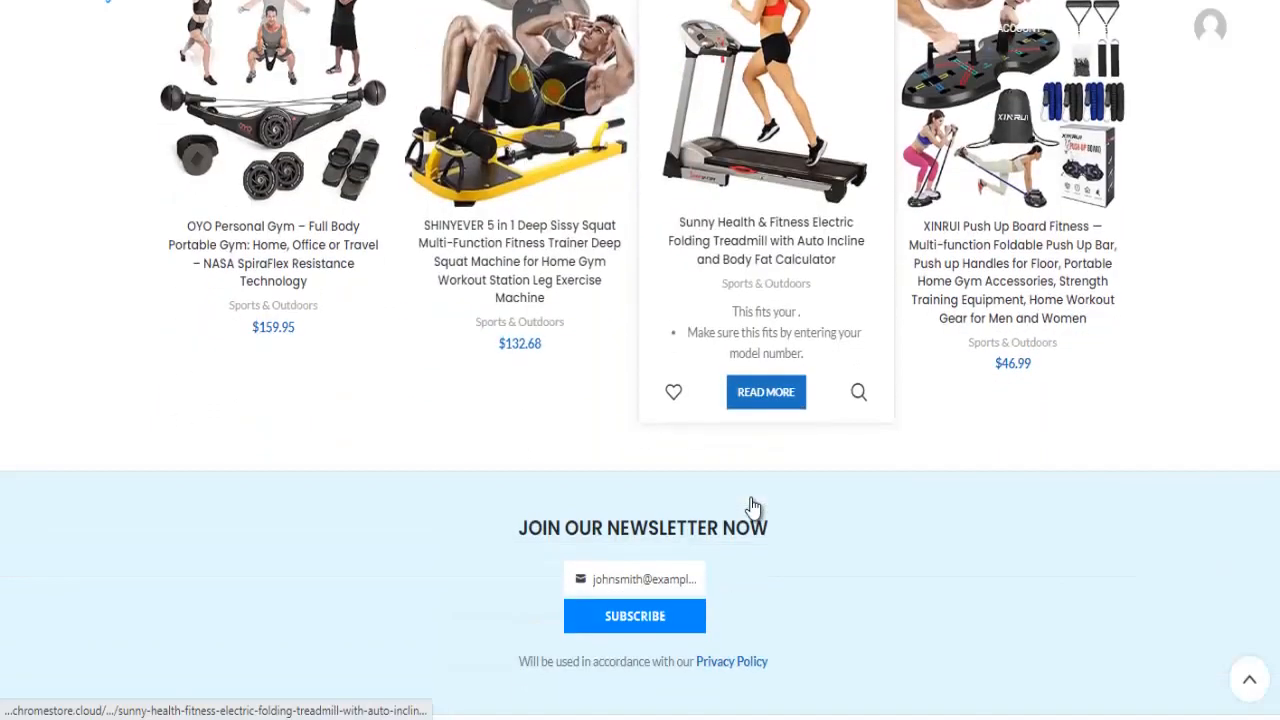
{"action": "mouse_move", "coordinate": [752, 504]}
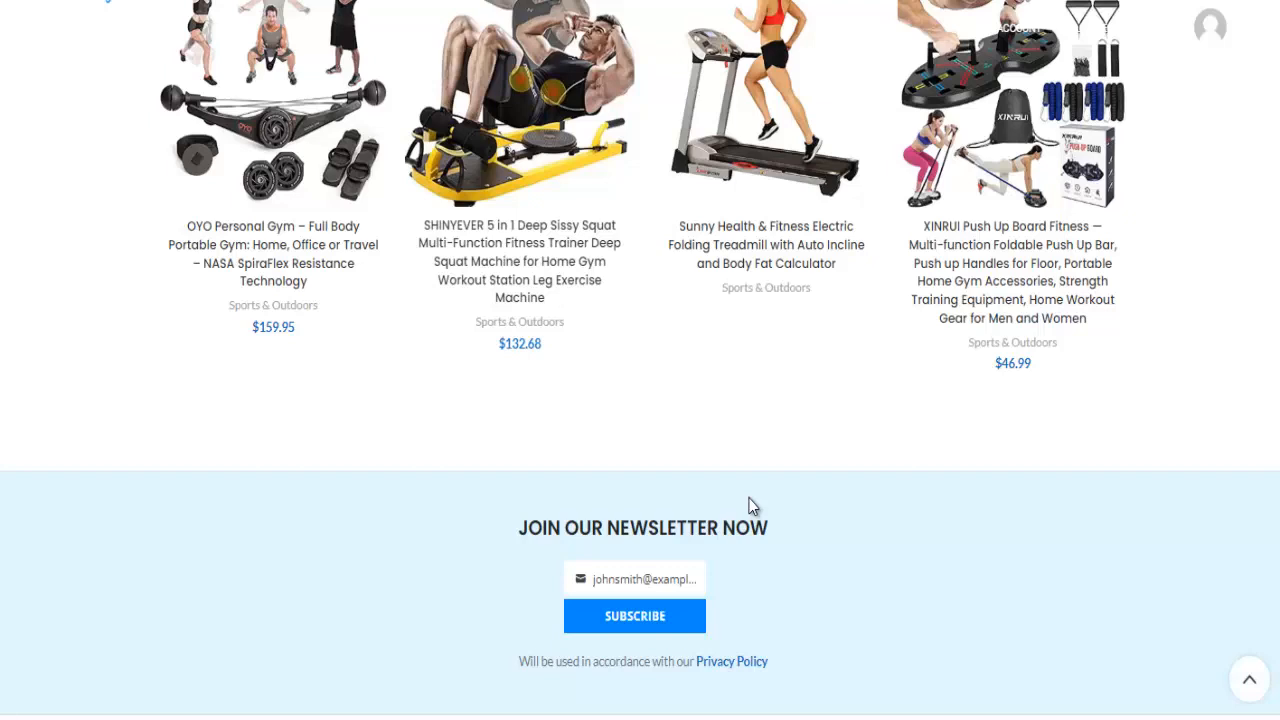
{"action": "mouse_move", "coordinate": [690, 568]}
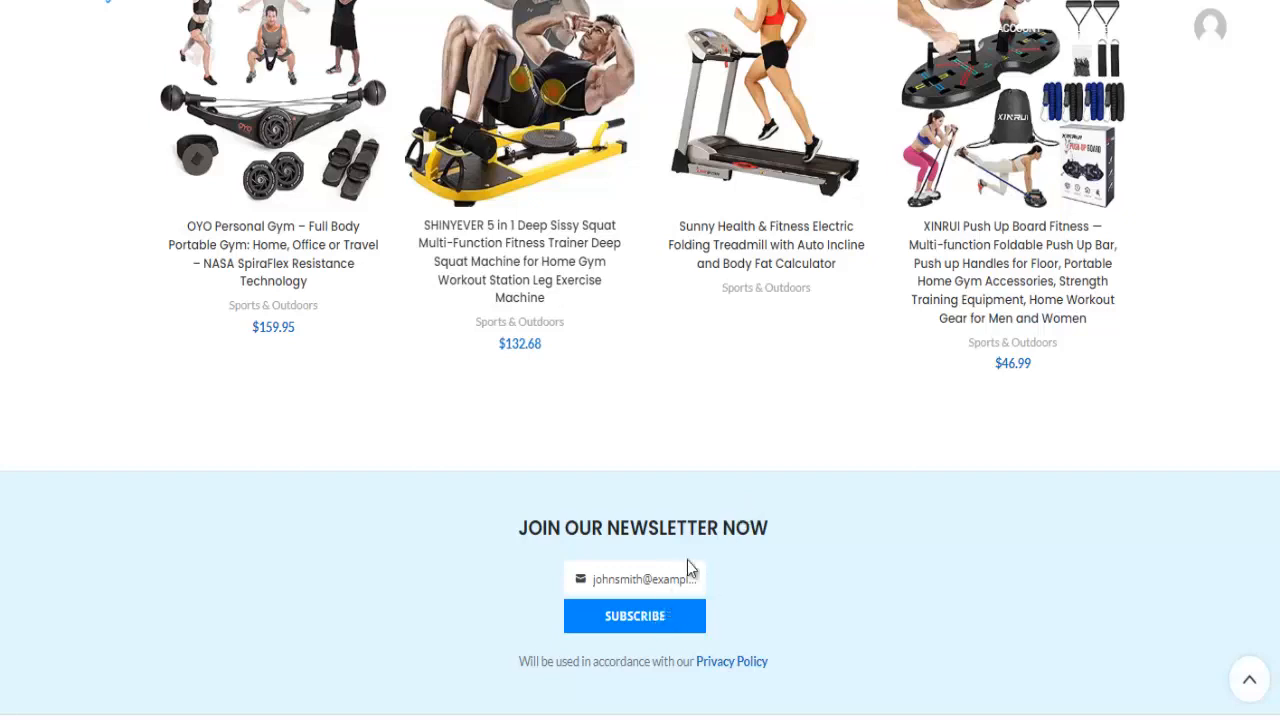
{"action": "scroll", "scroll_direction": "down", "scroll_amount": 3}
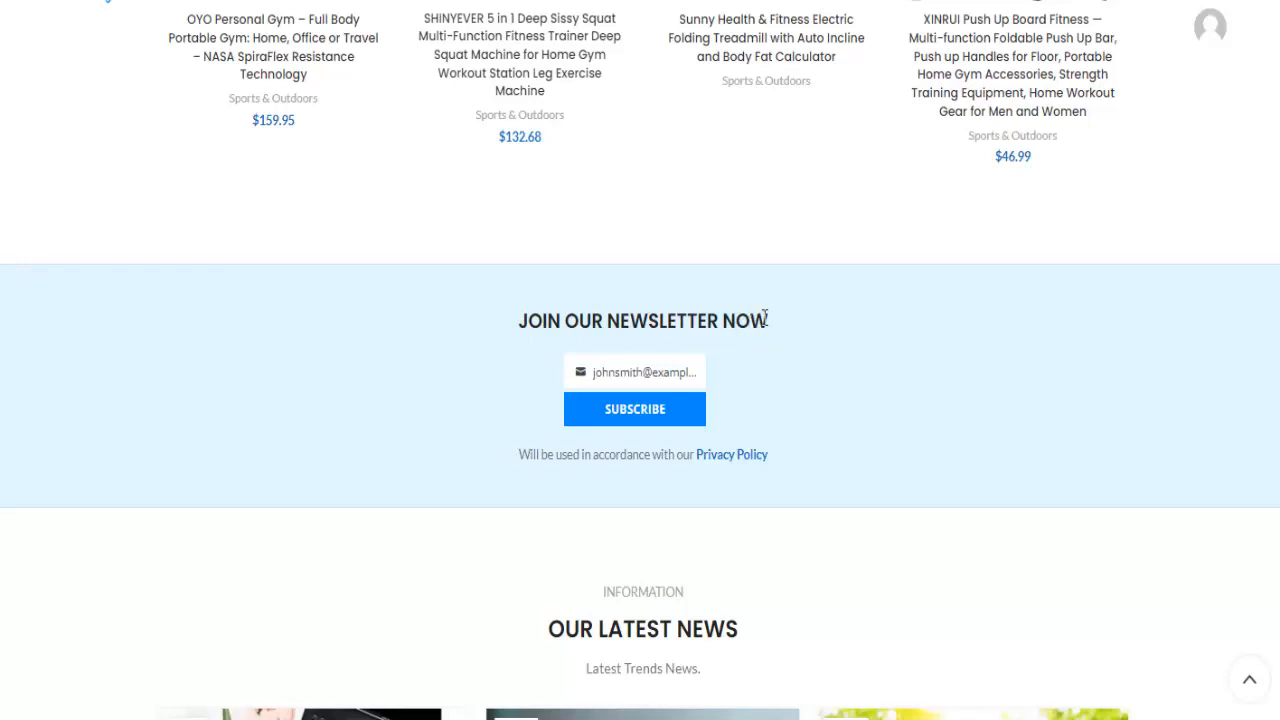
{"action": "mouse_move", "coordinate": [768, 318]}
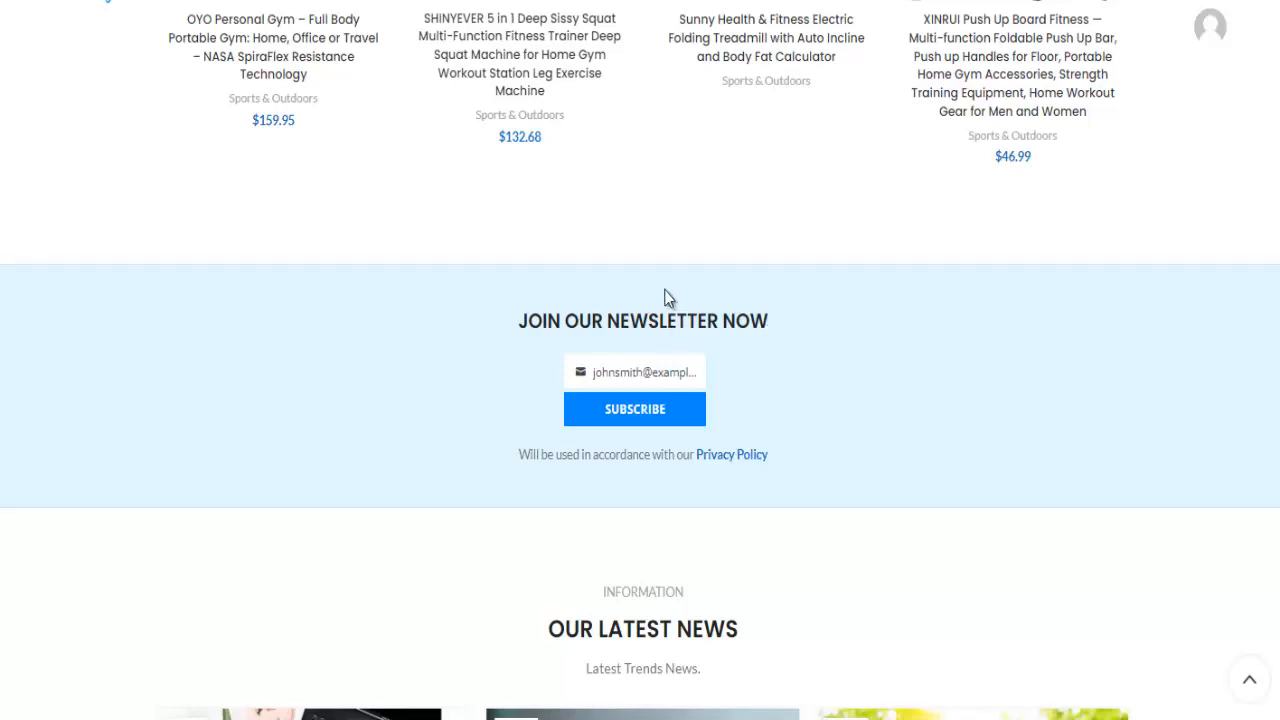
{"action": "mouse_move", "coordinate": [452, 332]}
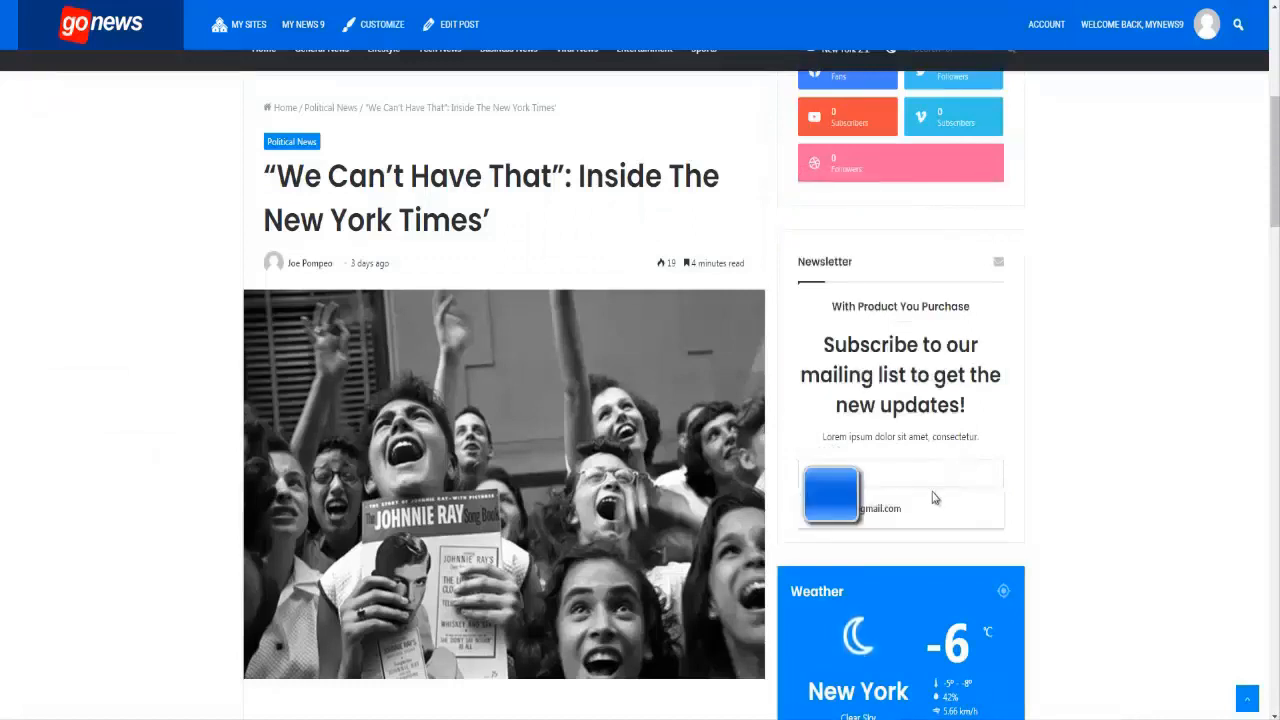
{"action": "left_click", "coordinate": [920, 472]}
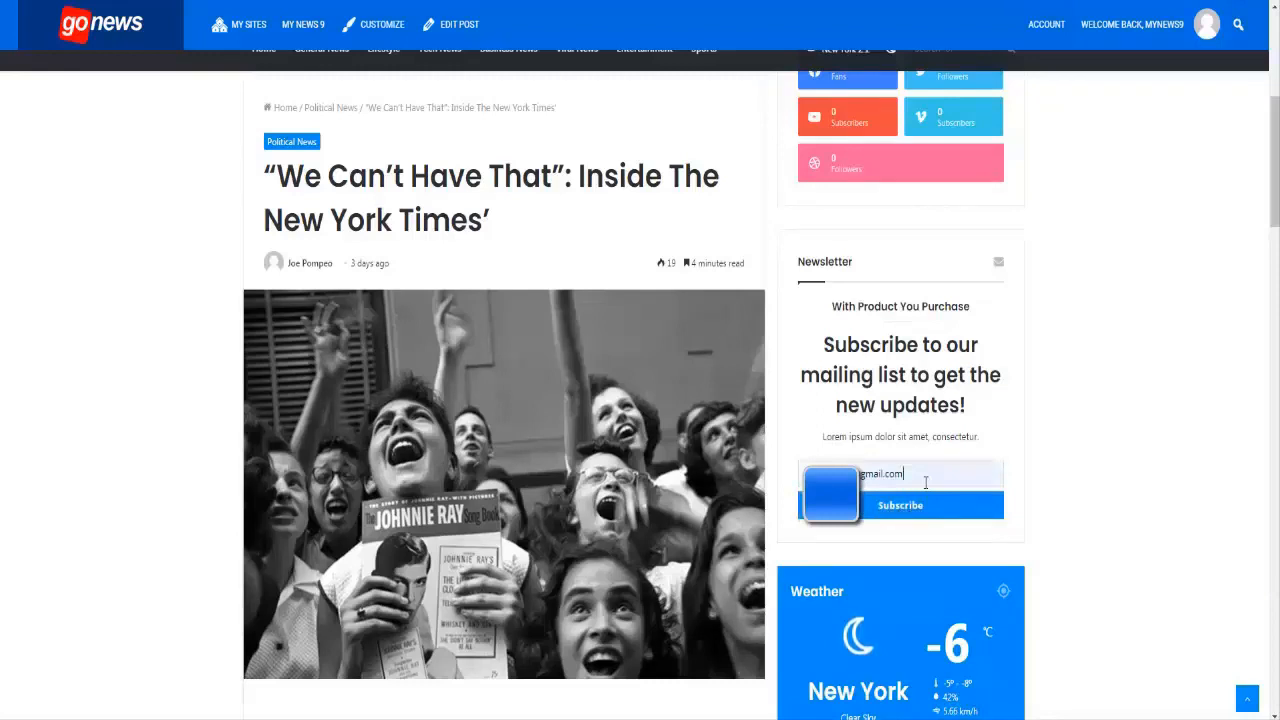
{"action": "mouse_move", "coordinate": [900, 504]}
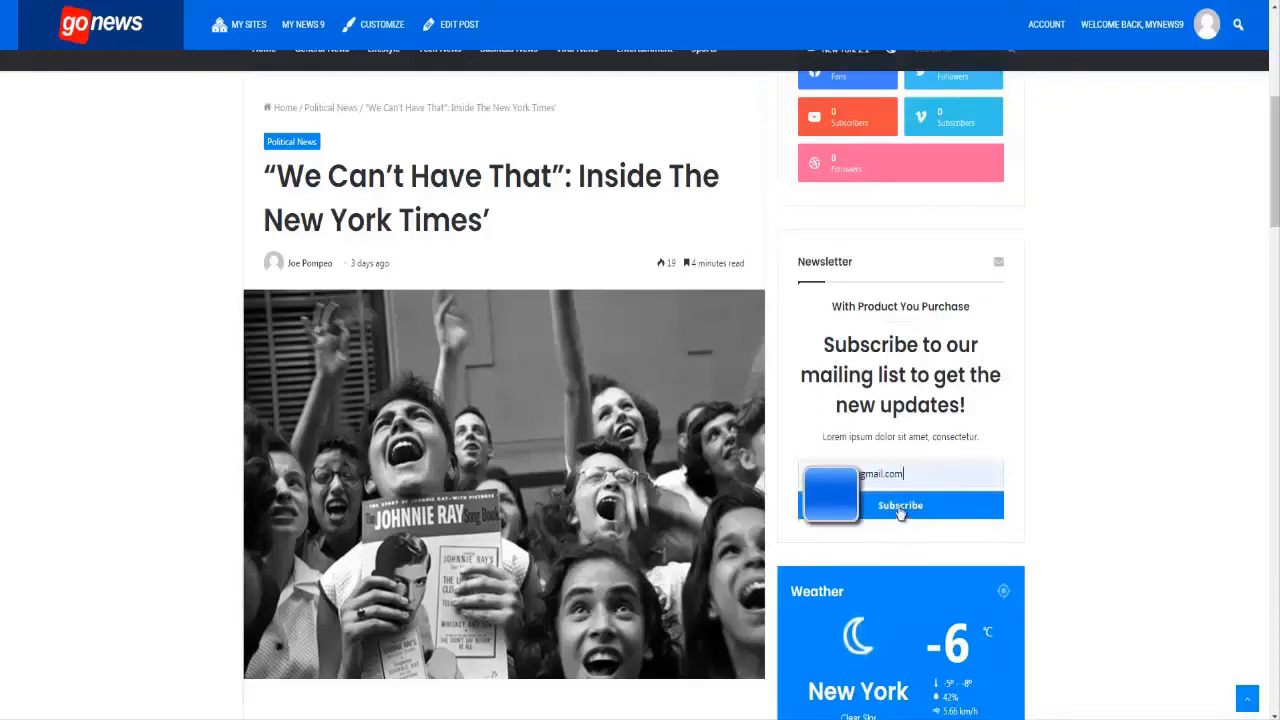
{"action": "left_click", "coordinate": [900, 504]}
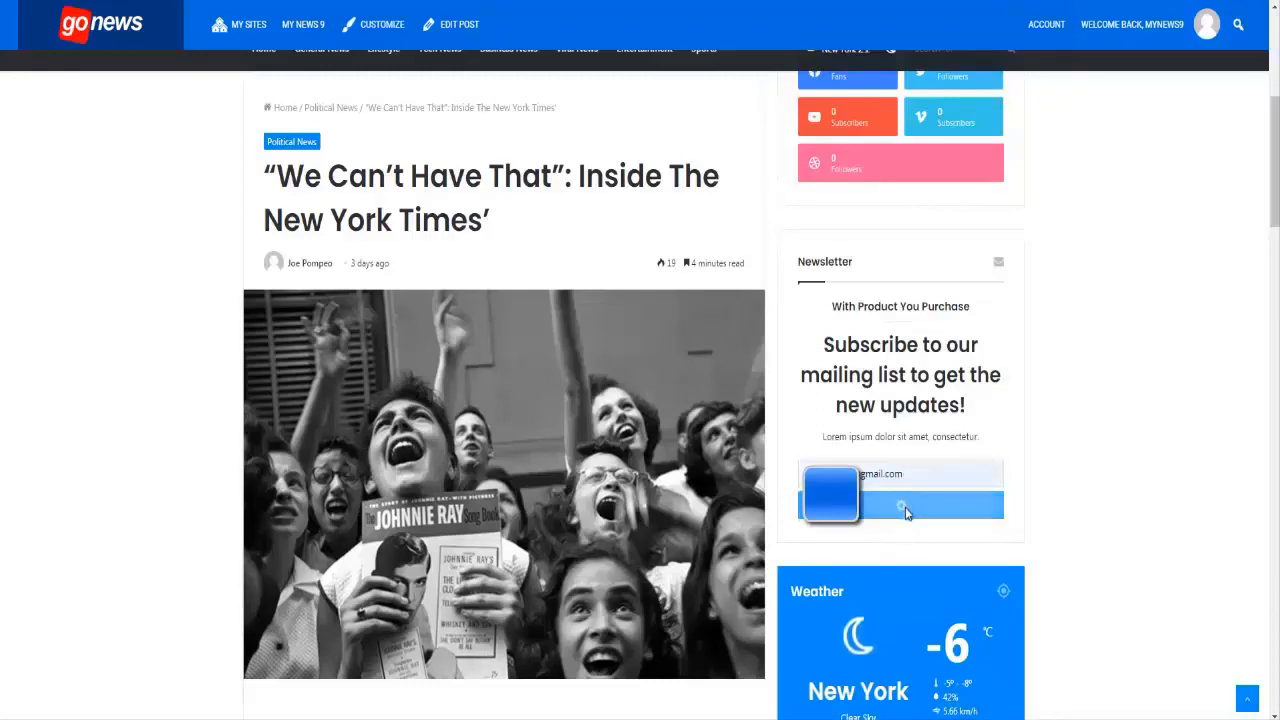
{"action": "left_click", "coordinate": [900, 504]}
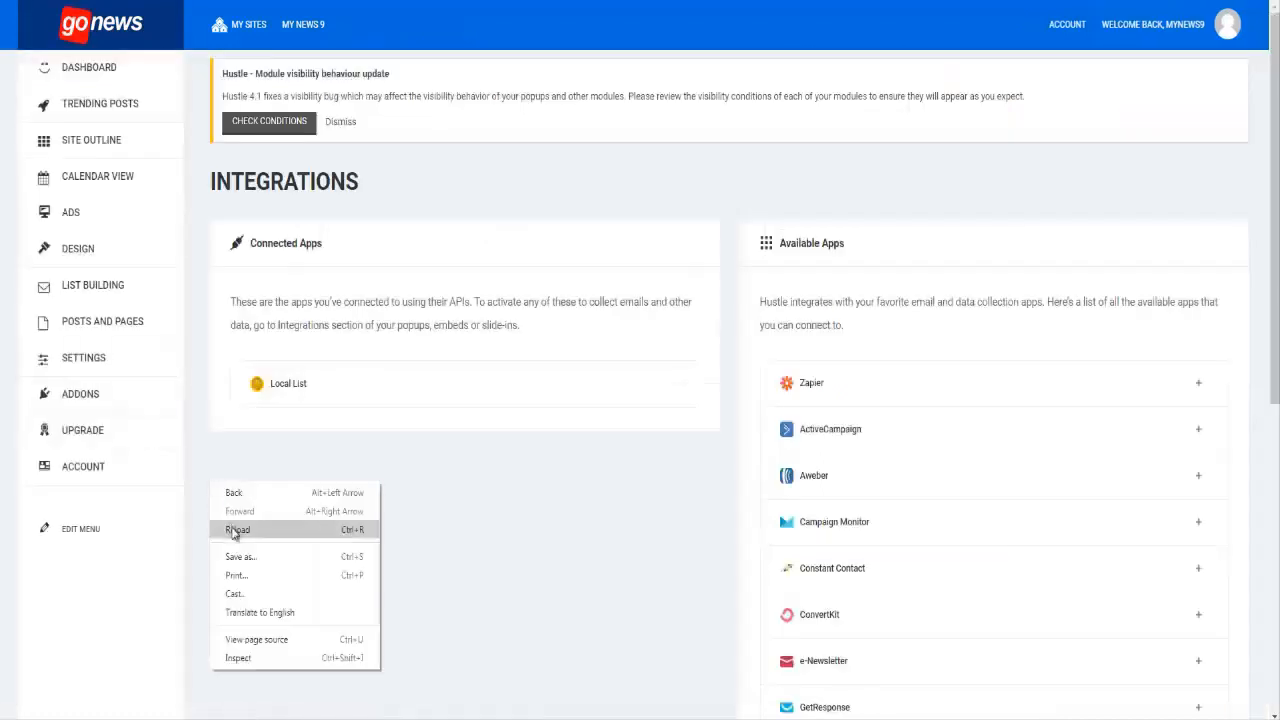
Reload Hustle and show the Subscribers list with the one newly collected email signup
{"action": "left_click", "coordinate": [236, 528]}
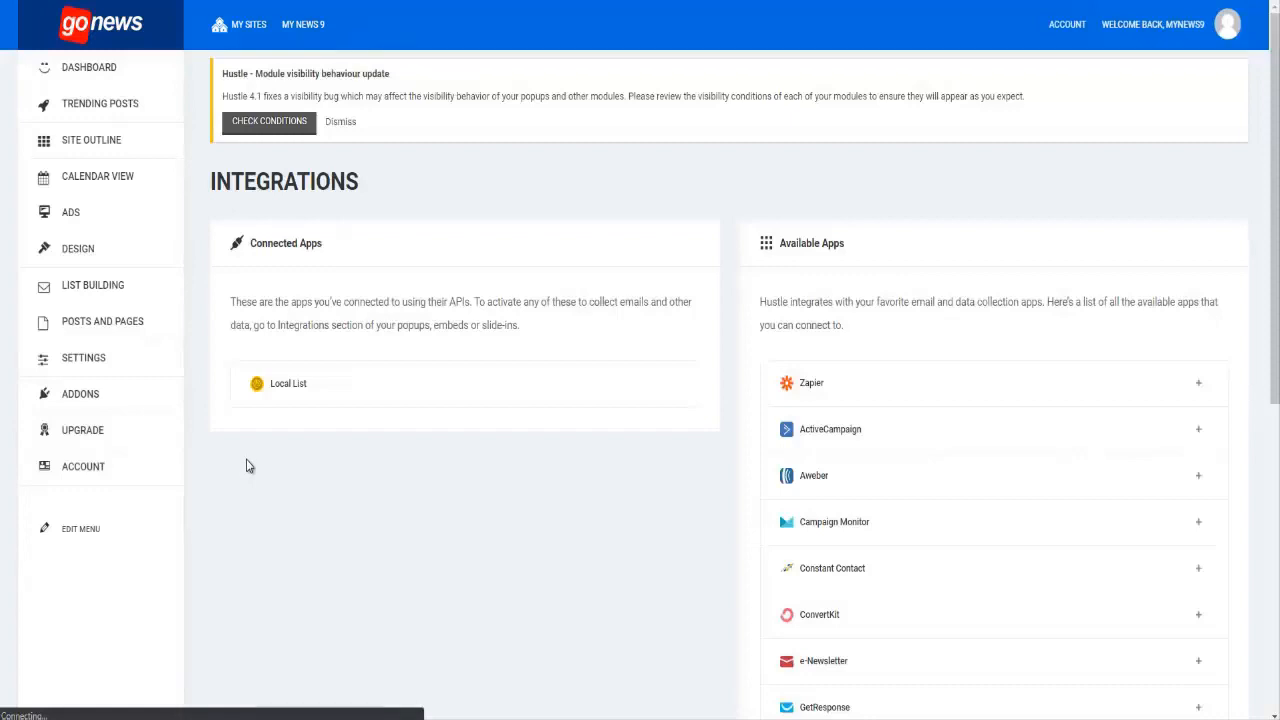
{"action": "left_click", "coordinate": [84, 356]}
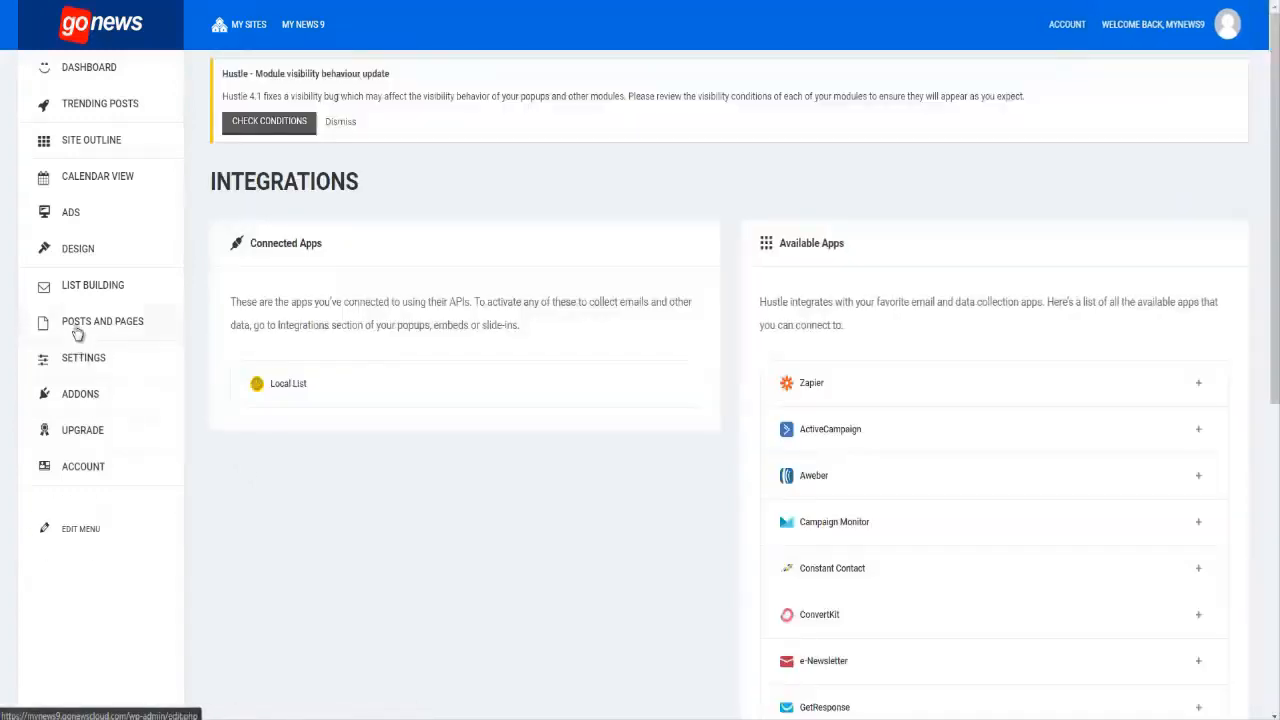
{"action": "left_click", "coordinate": [92, 284]}
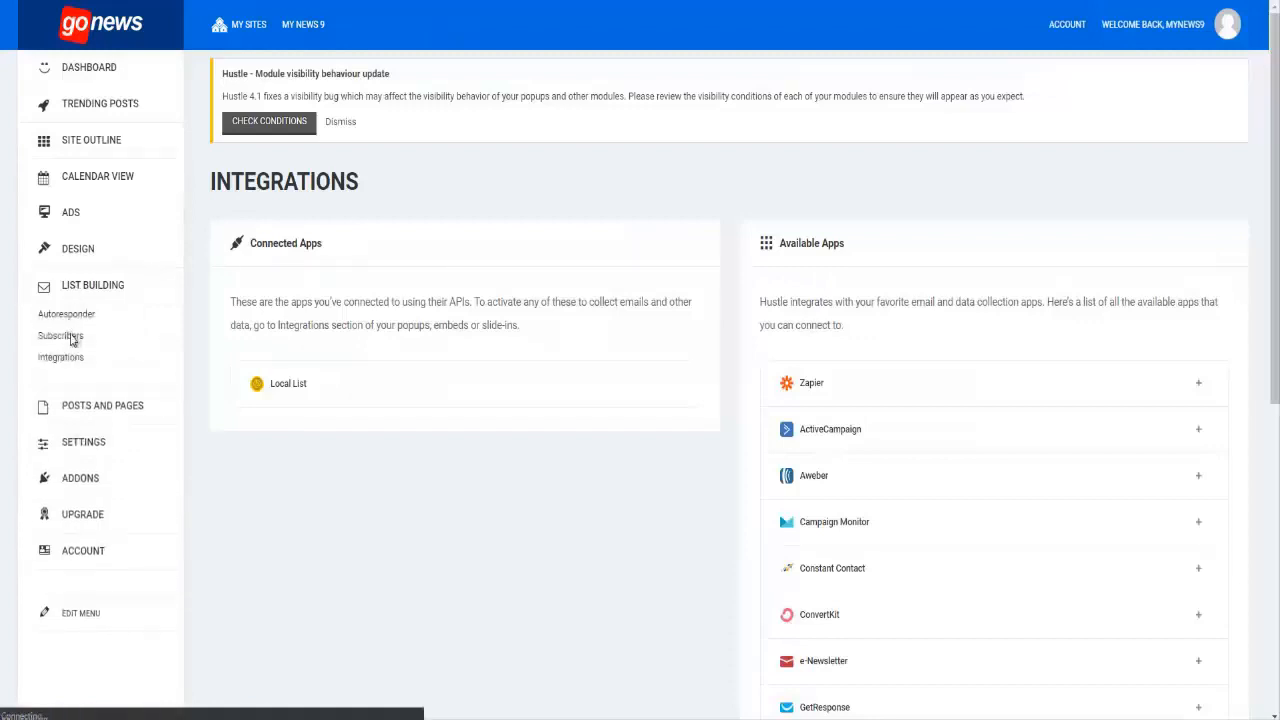
{"action": "left_click", "coordinate": [60, 336]}
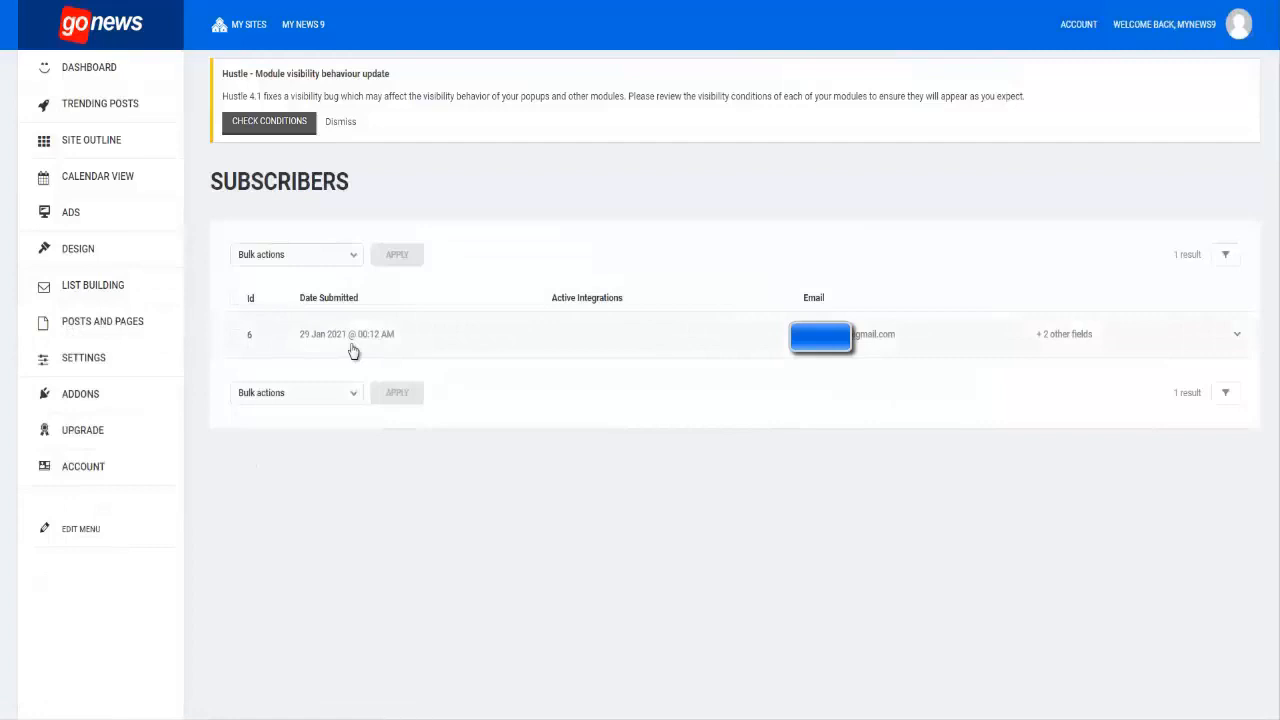
{"action": "mouse_move", "coordinate": [306, 350]}
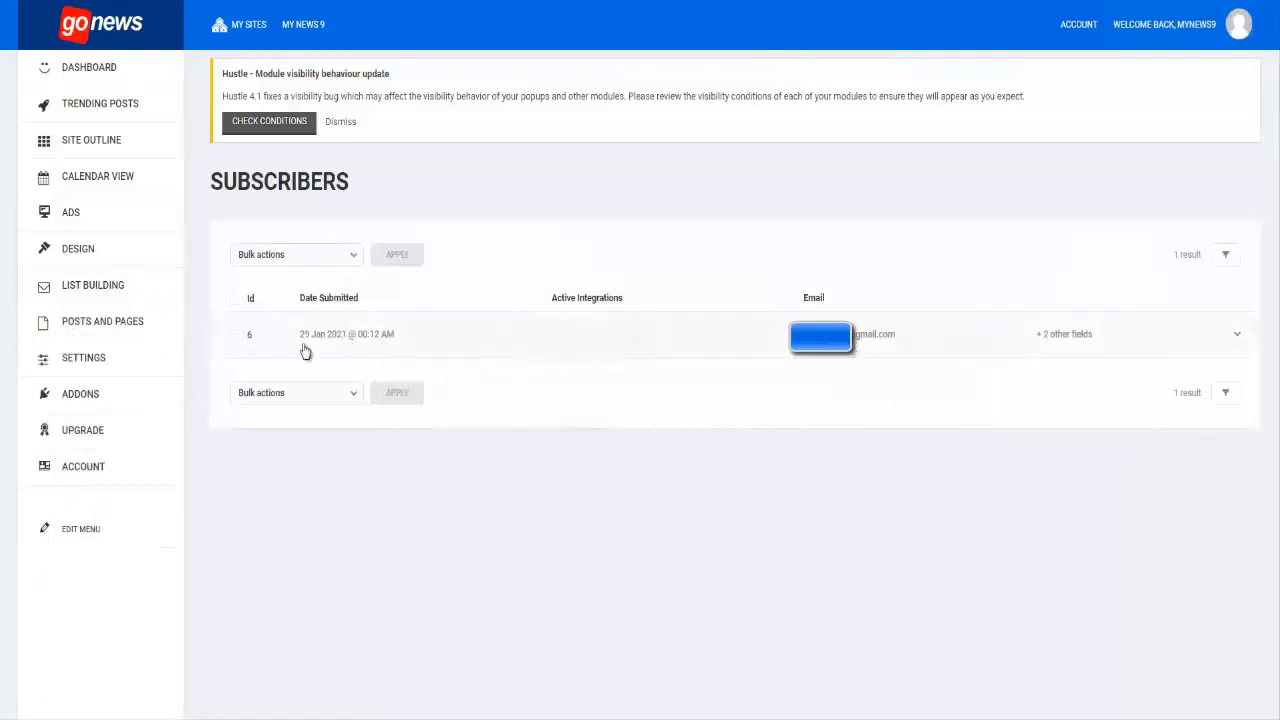
{"action": "mouse_move", "coordinate": [330, 512]}
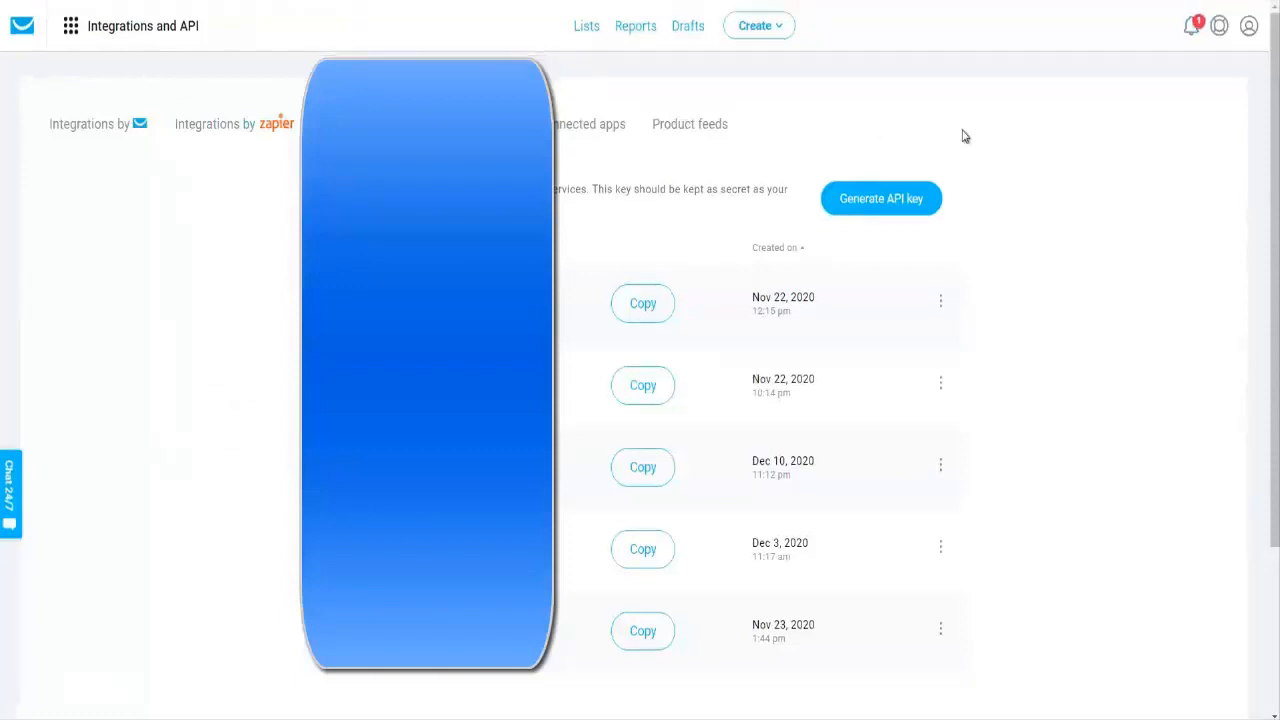
{"action": "mouse_move", "coordinate": [72, 32]}
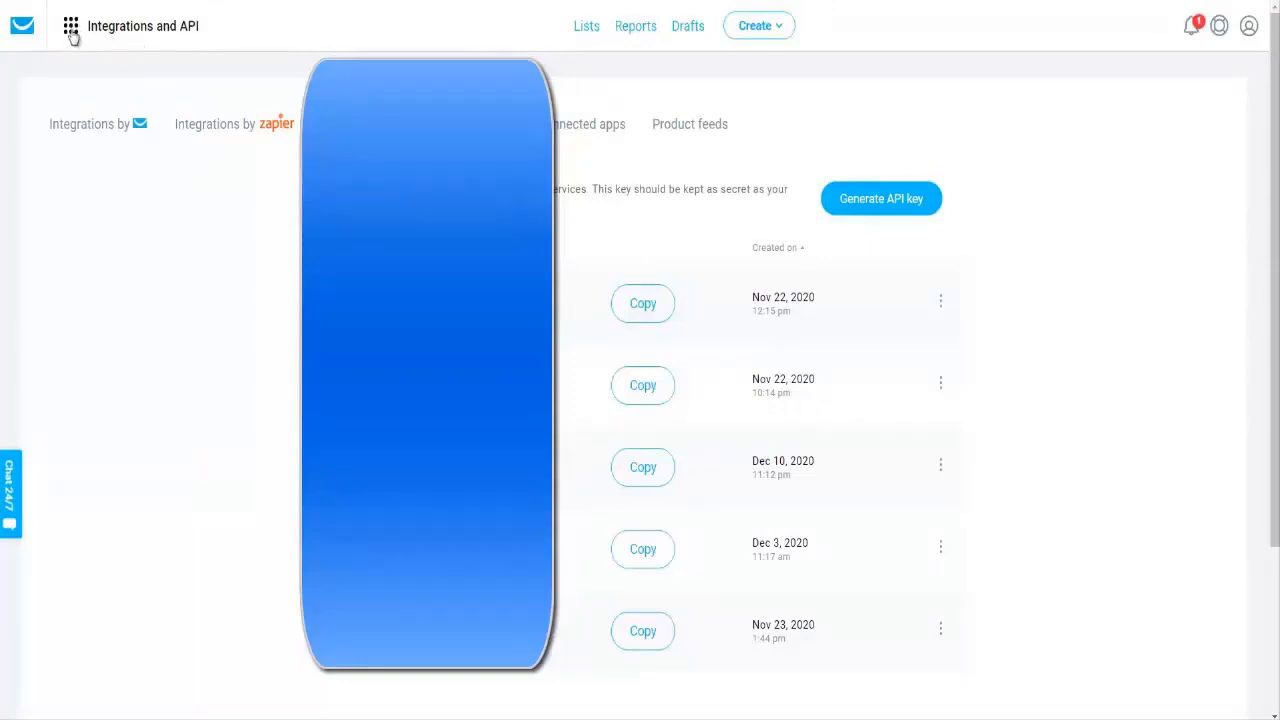
Copy the GetResponse API key dated Nov 23, 2020 from the Integrations and API page
{"action": "left_click", "coordinate": [70, 24]}
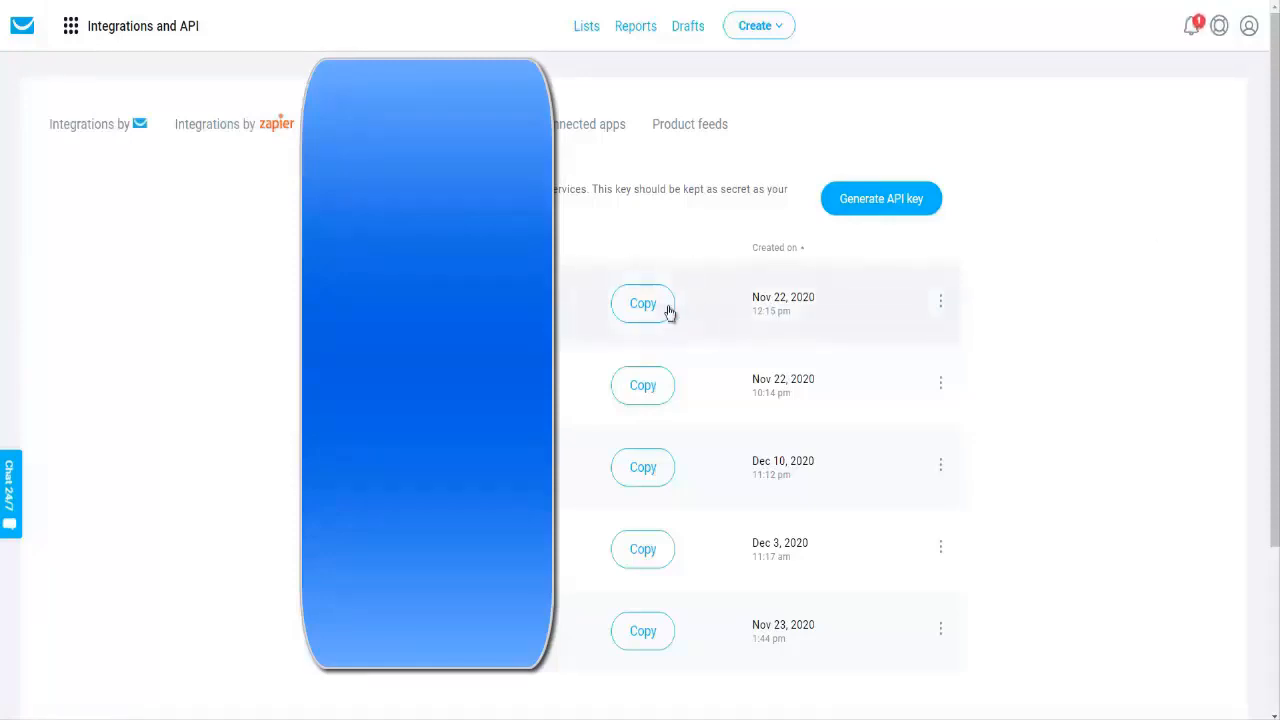
{"action": "scroll", "scroll_direction": "down", "scroll_amount": 3}
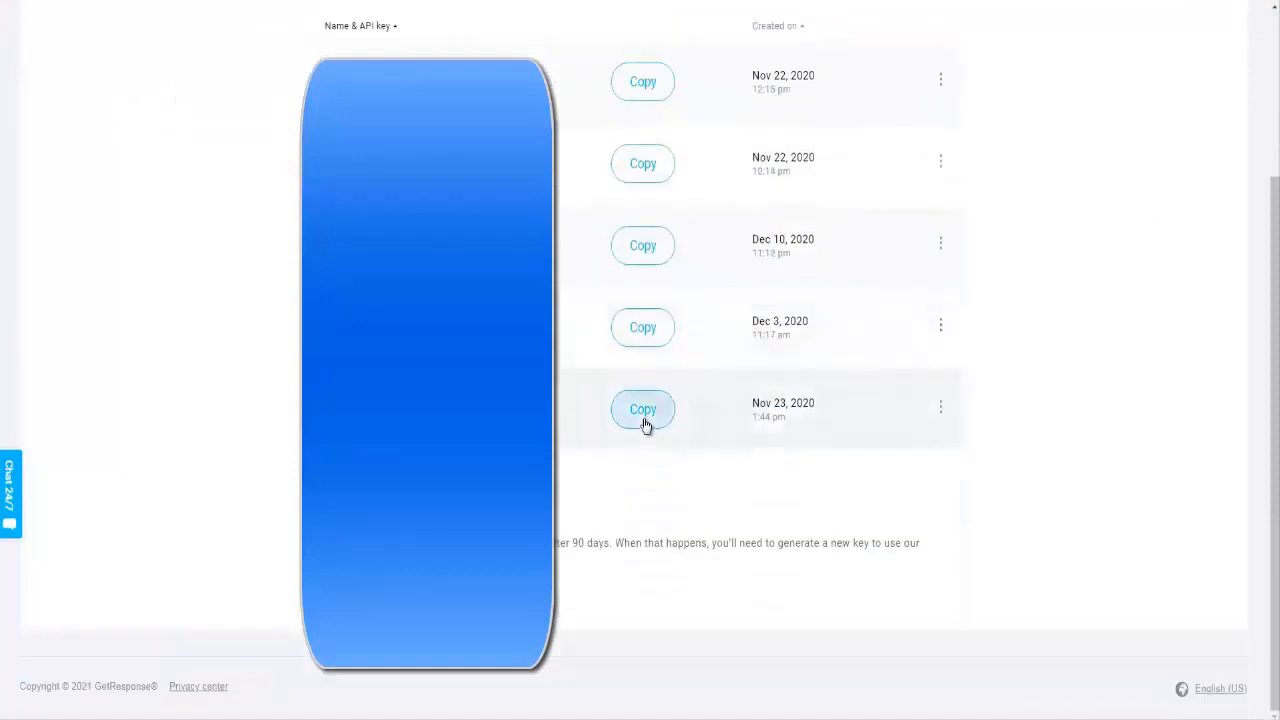
{"action": "left_click", "coordinate": [642, 408]}
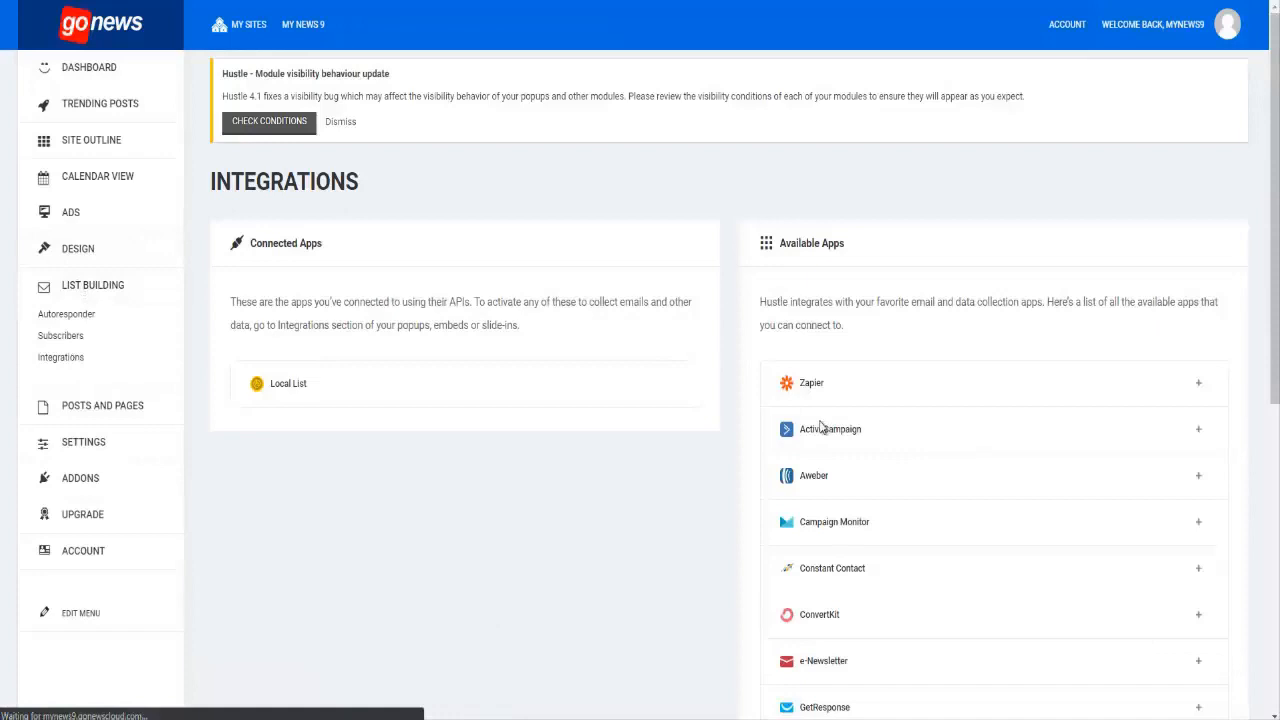
Add GetResponse in Hustle Integrations, paste the copied API key and connect the account
{"action": "scroll", "scroll_direction": "down", "scroll_amount": 3}
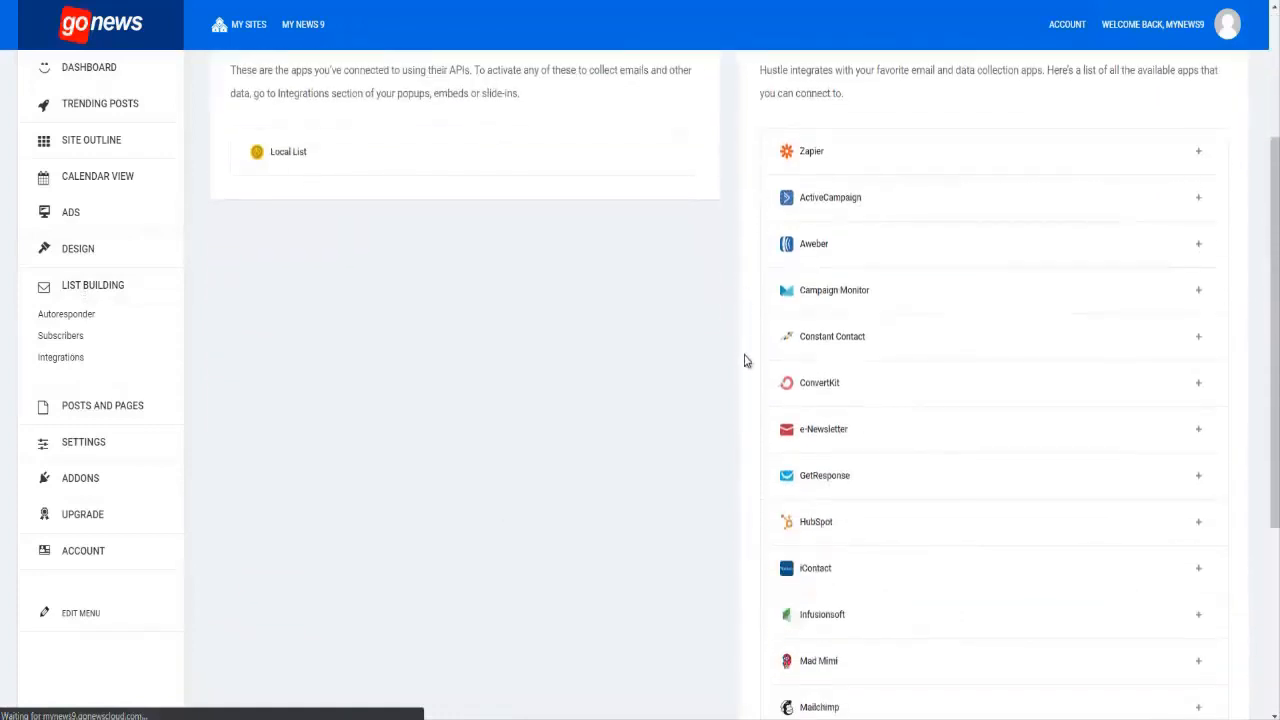
{"action": "scroll", "scroll_direction": "down", "scroll_amount": 3}
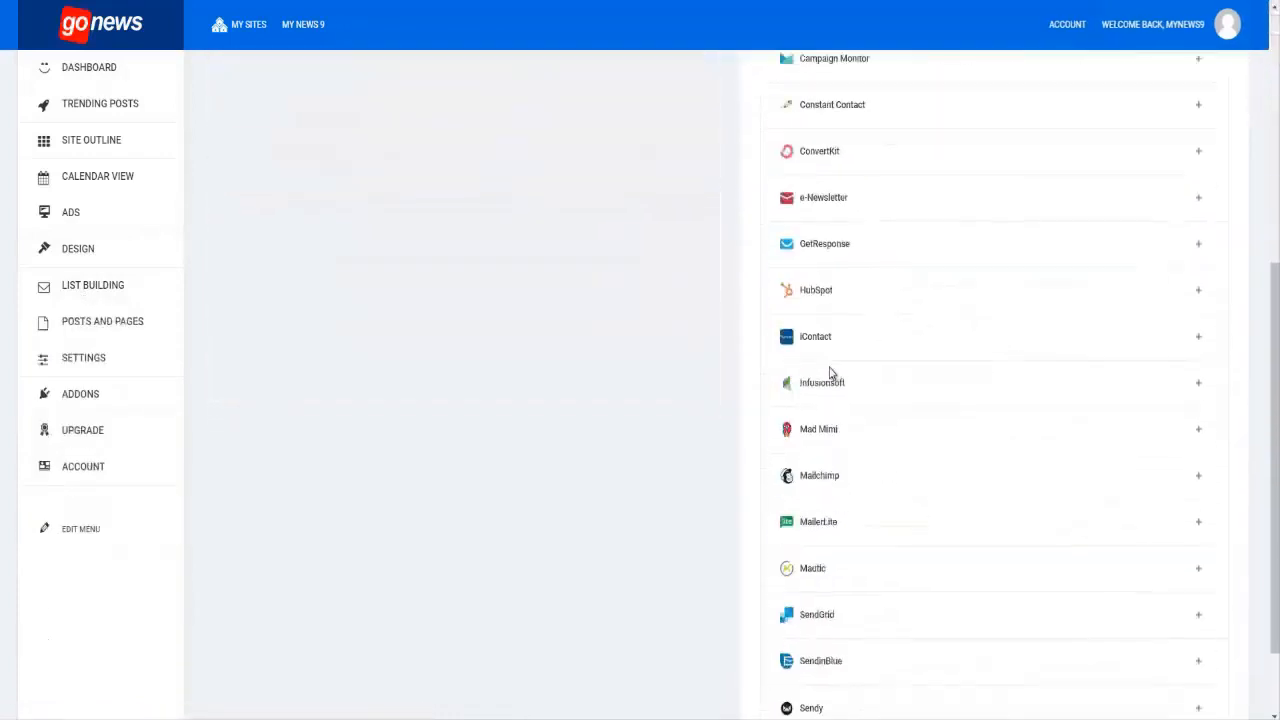
{"action": "scroll", "scroll_direction": "down", "scroll_amount": 3}
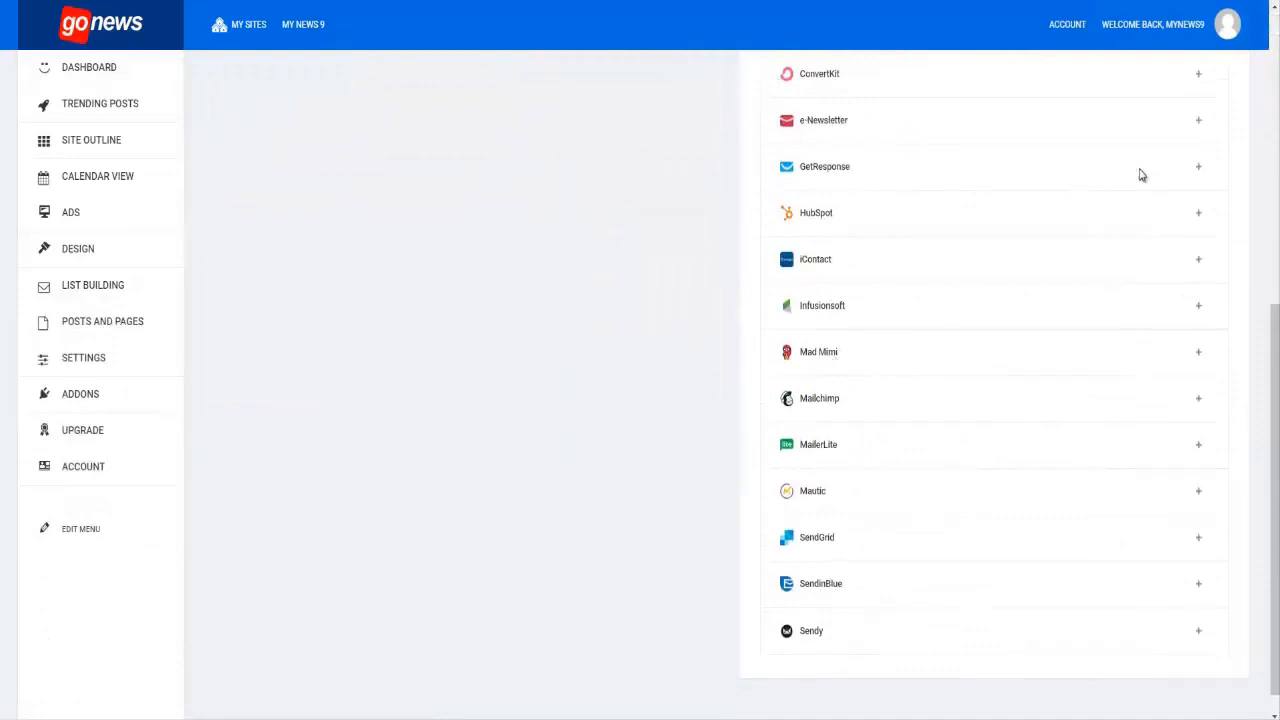
{"action": "left_click", "coordinate": [1198, 168]}
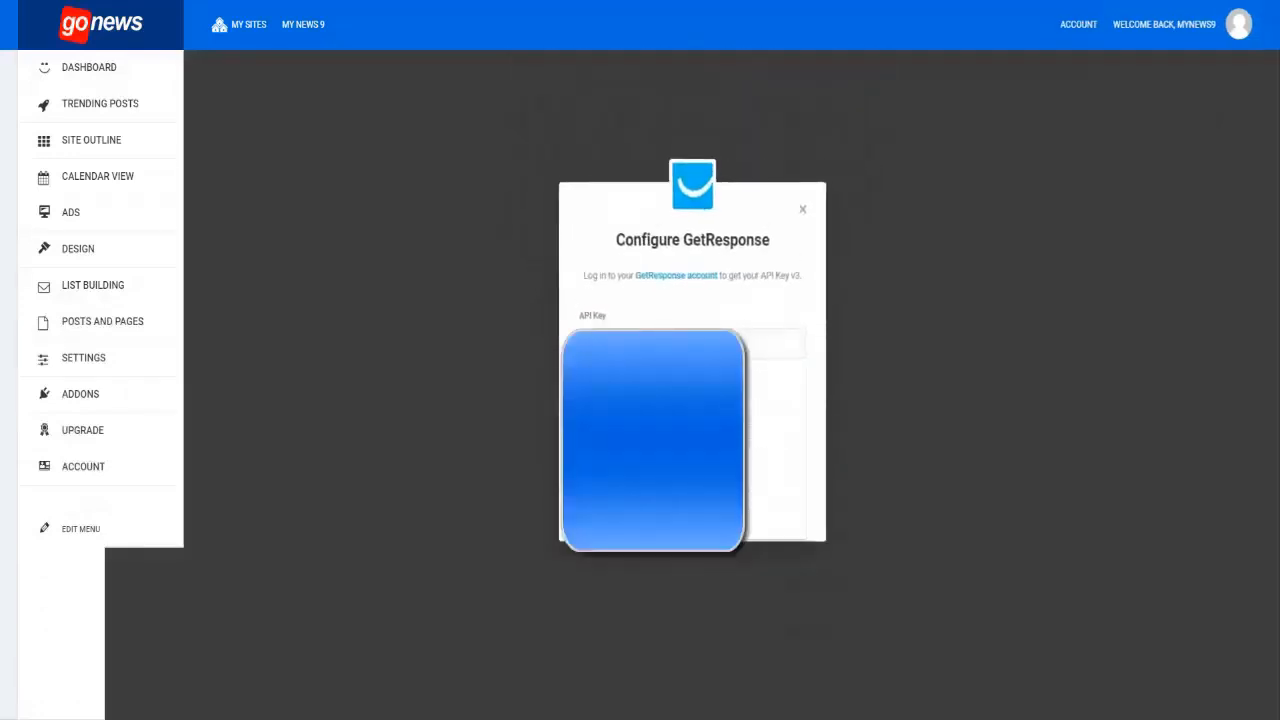
{"action": "type", "text": "92xe8"}
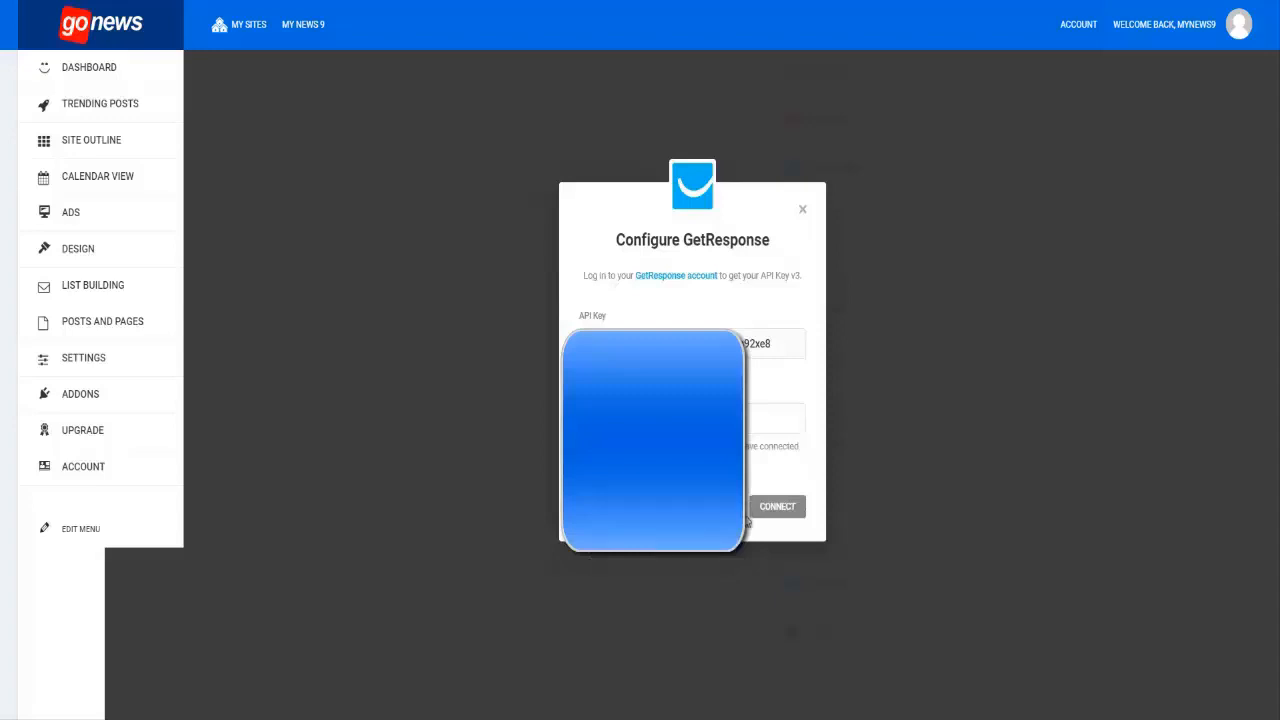
{"action": "left_click", "coordinate": [776, 506]}
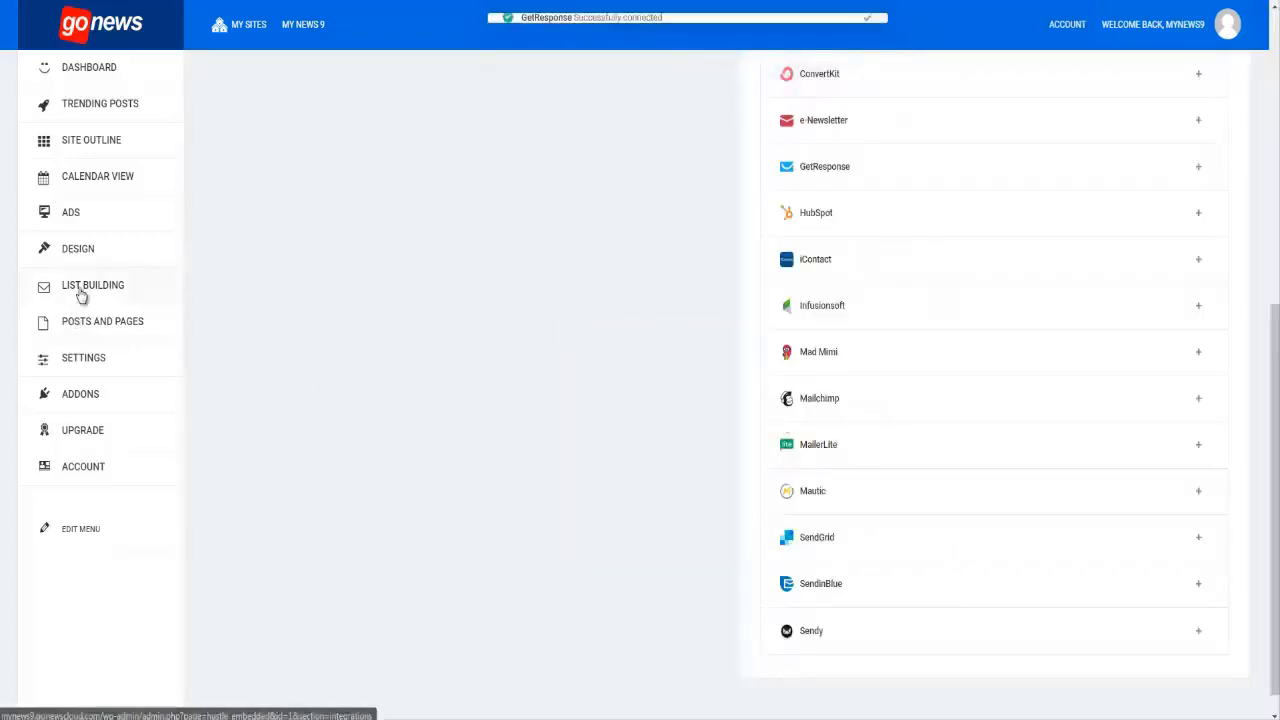
Attach the connected GetResponse account to the newsletter module's integrations and continue
{"action": "left_click", "coordinate": [92, 284]}
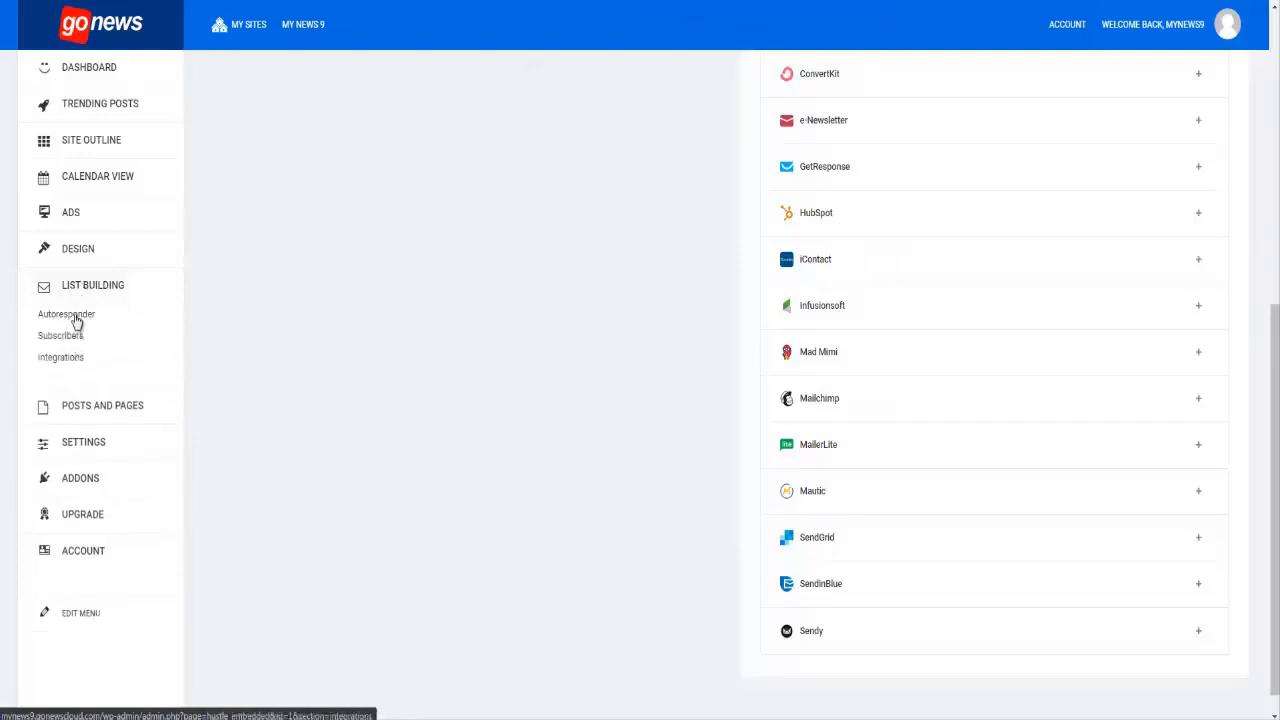
{"action": "left_click", "coordinate": [66, 314]}
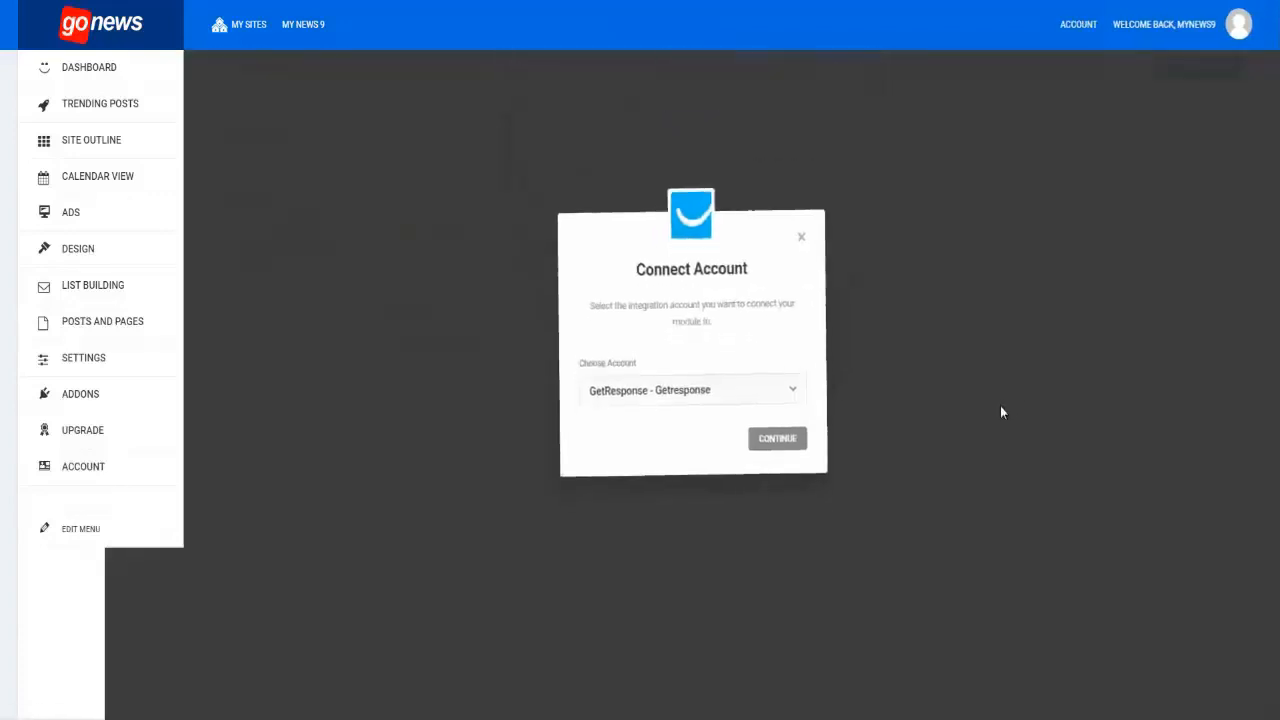
{"action": "left_click", "coordinate": [776, 438]}
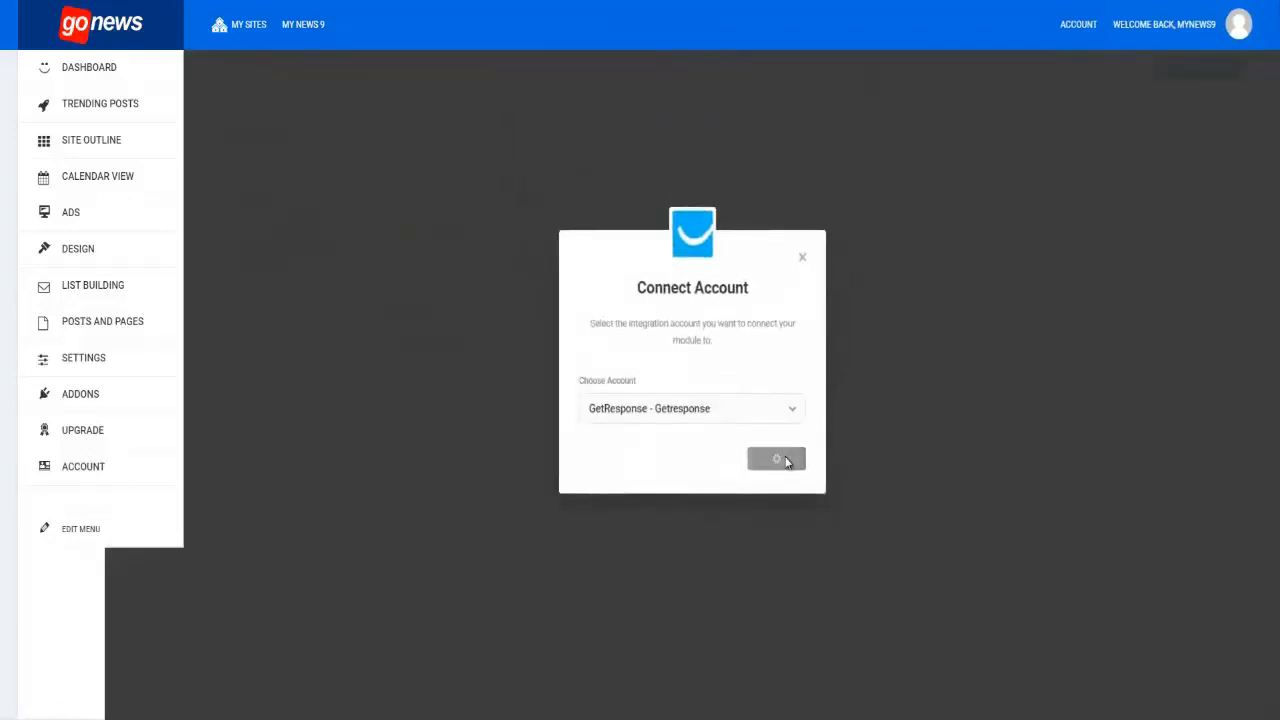
{"action": "left_click", "coordinate": [776, 458]}
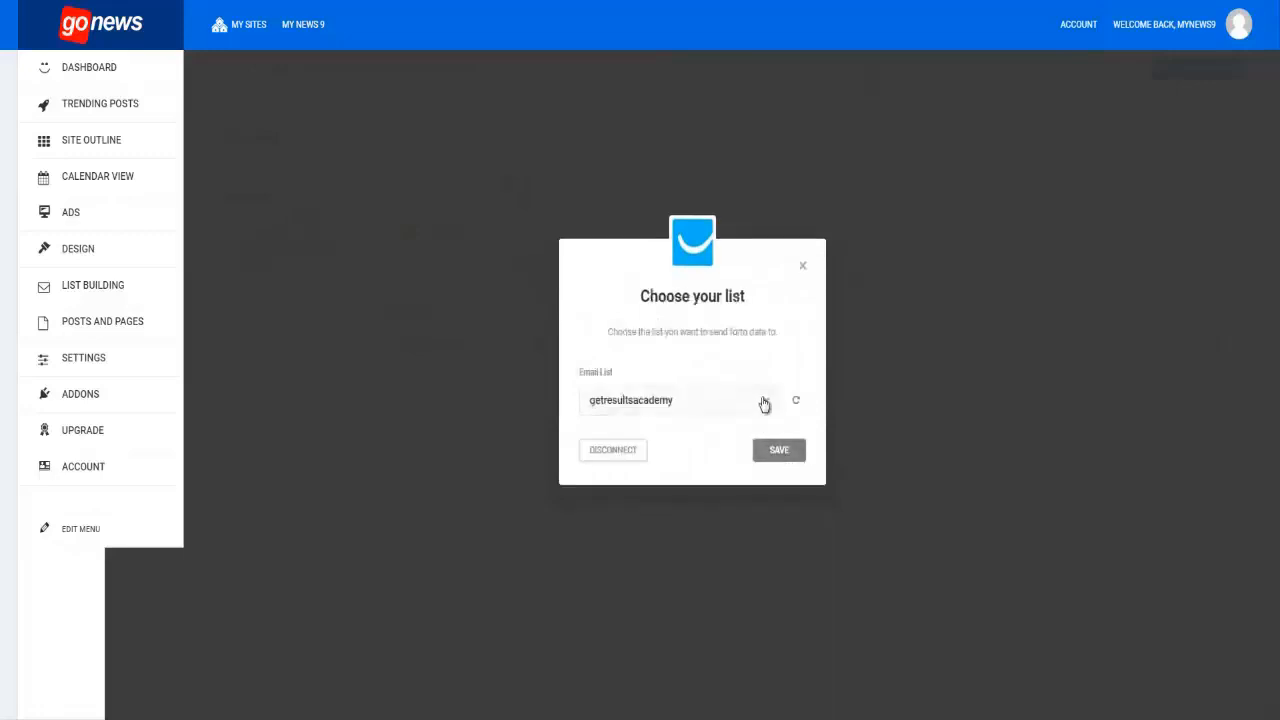
Choose redhotbuzz as the GetResponse email list for the form and save it
{"action": "left_click", "coordinate": [680, 400]}
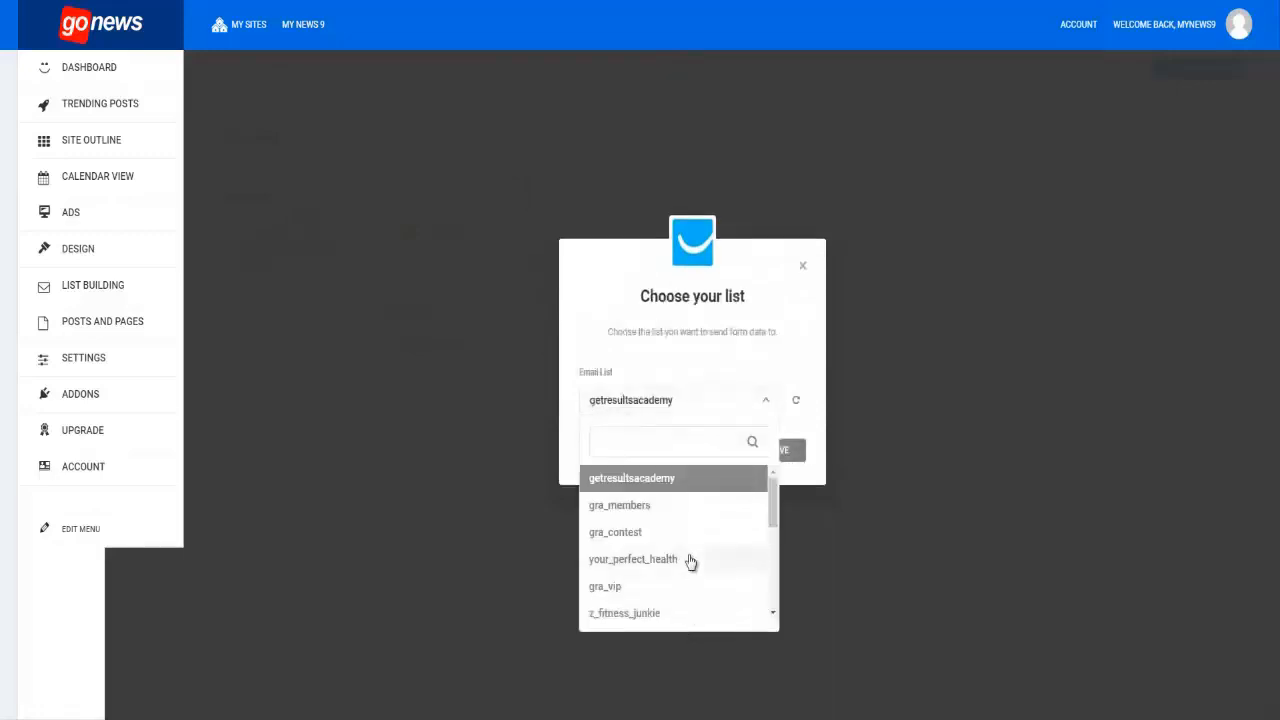
{"action": "scroll", "scroll_direction": "down", "scroll_amount": 3}
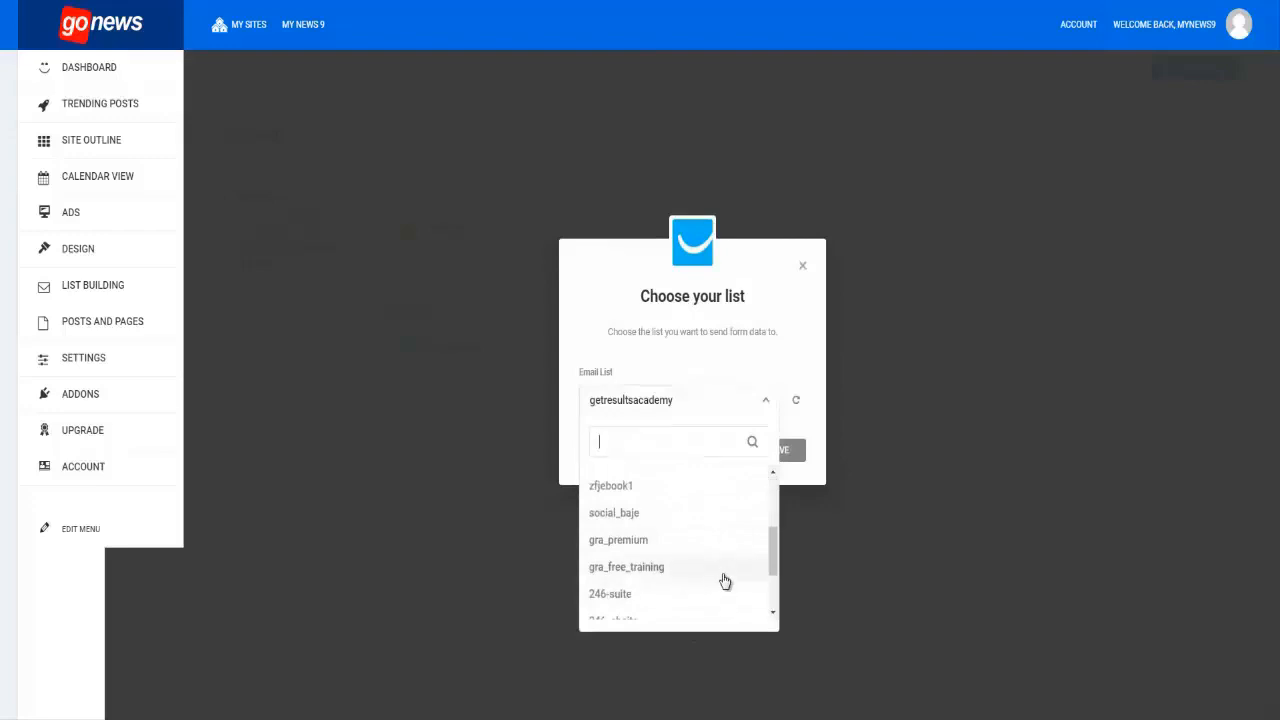
{"action": "scroll", "scroll_direction": "down", "scroll_amount": 3}
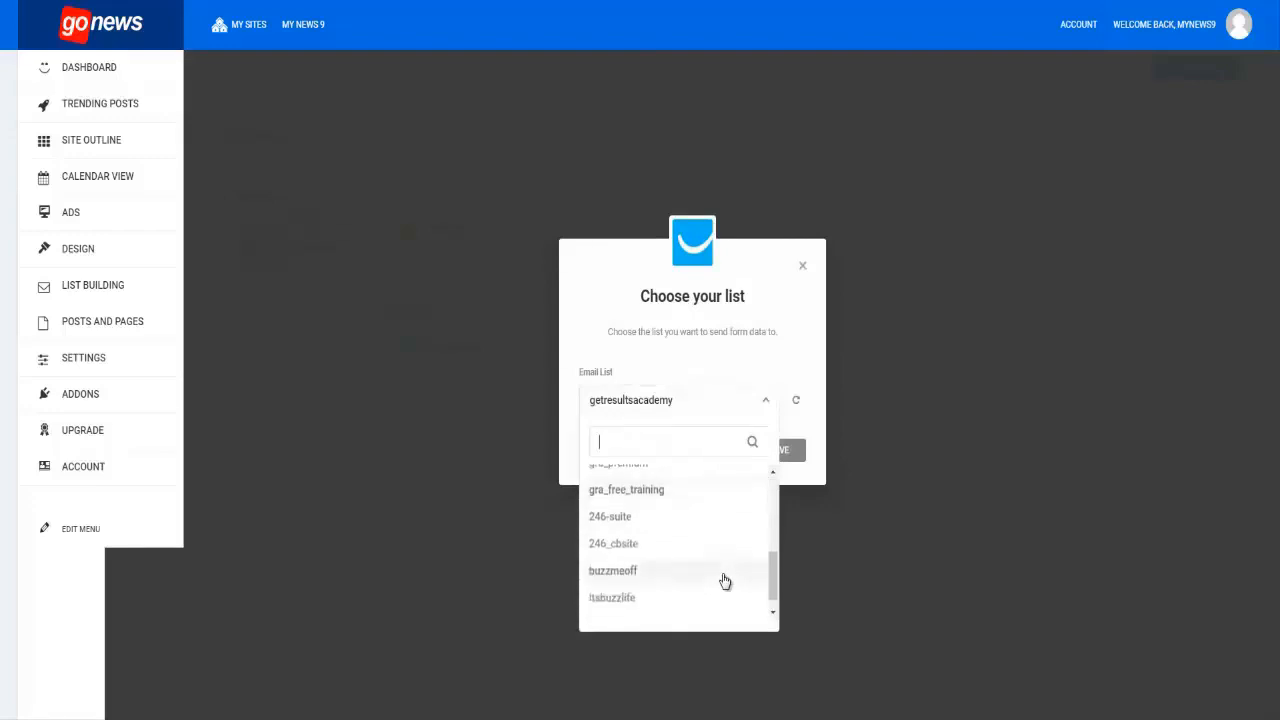
{"action": "scroll", "scroll_direction": "down", "scroll_amount": 3}
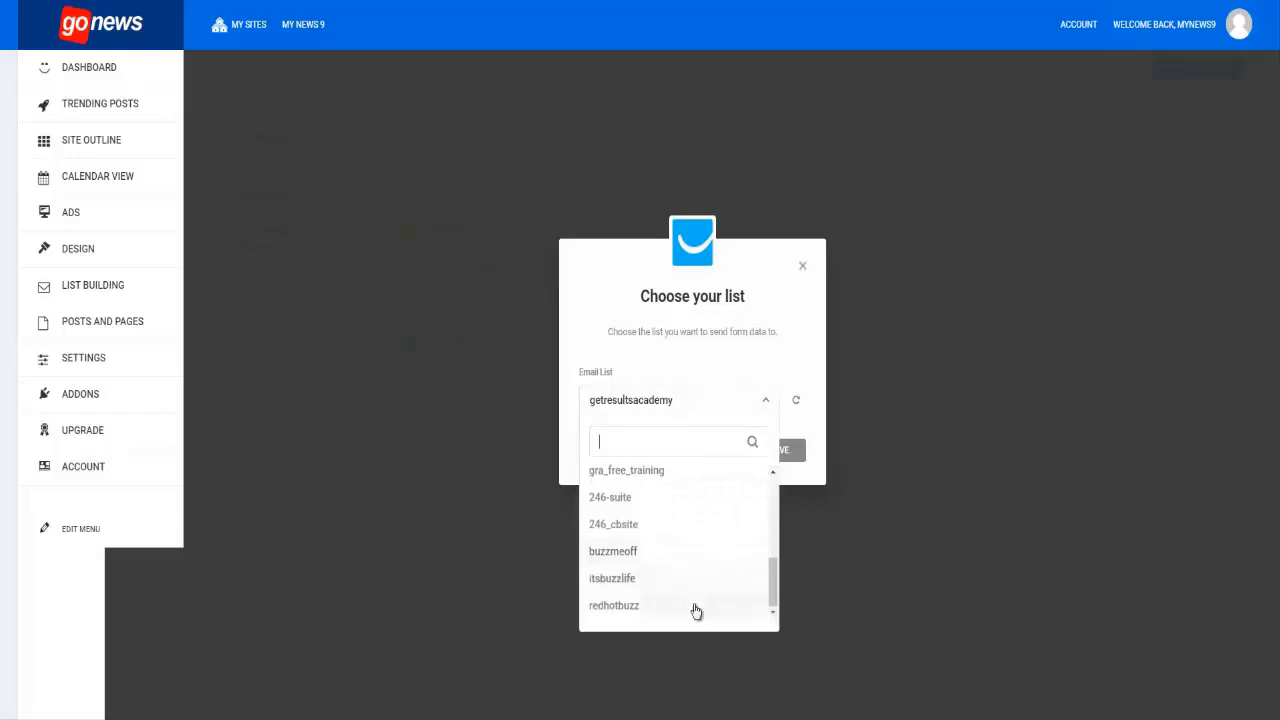
{"action": "left_click", "coordinate": [614, 604]}
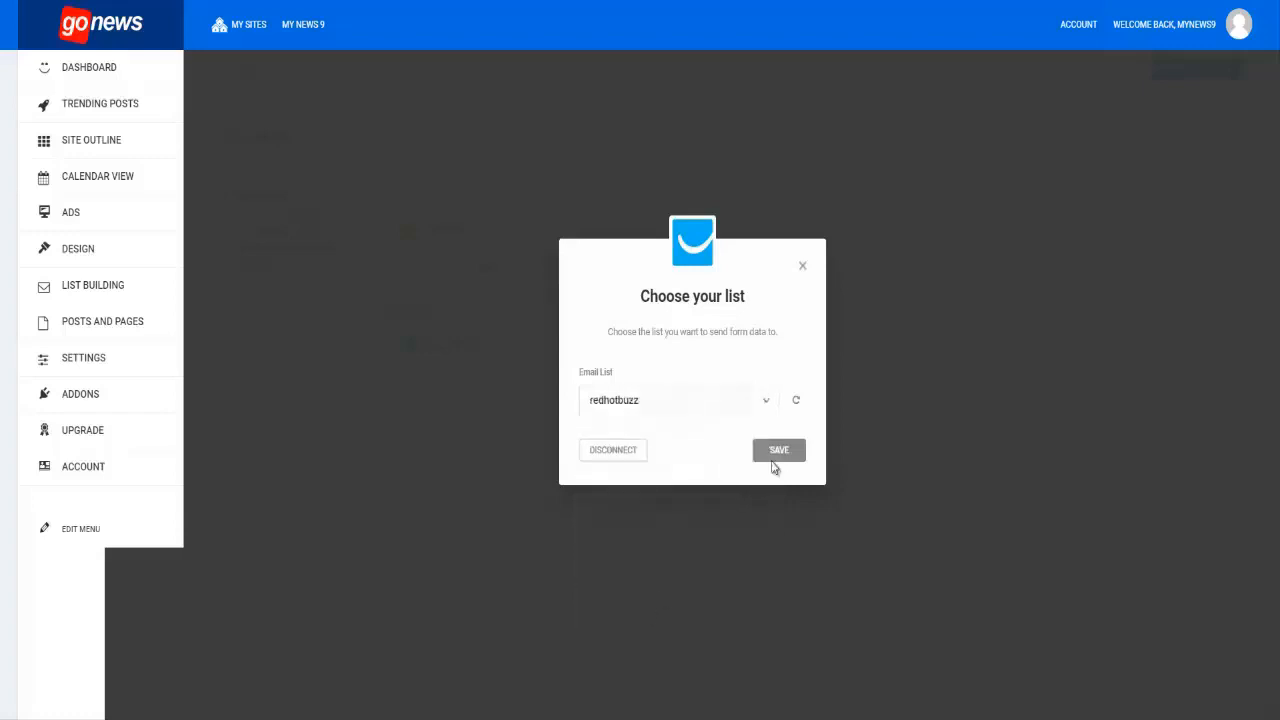
{"action": "left_click", "coordinate": [778, 448]}
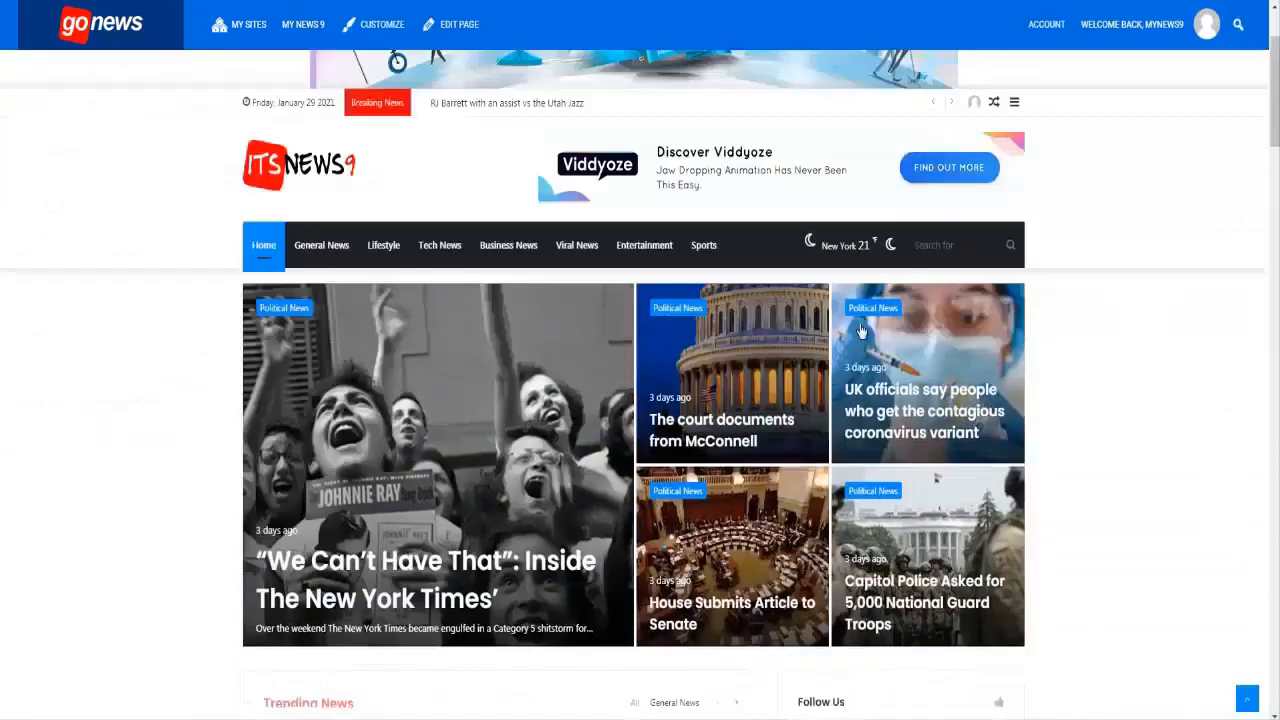
Scroll the GoNews homepage down to the sidebar's 'Subscribe to our mailing list' widget
{"action": "scroll", "scroll_direction": "down", "scroll_amount": 3}
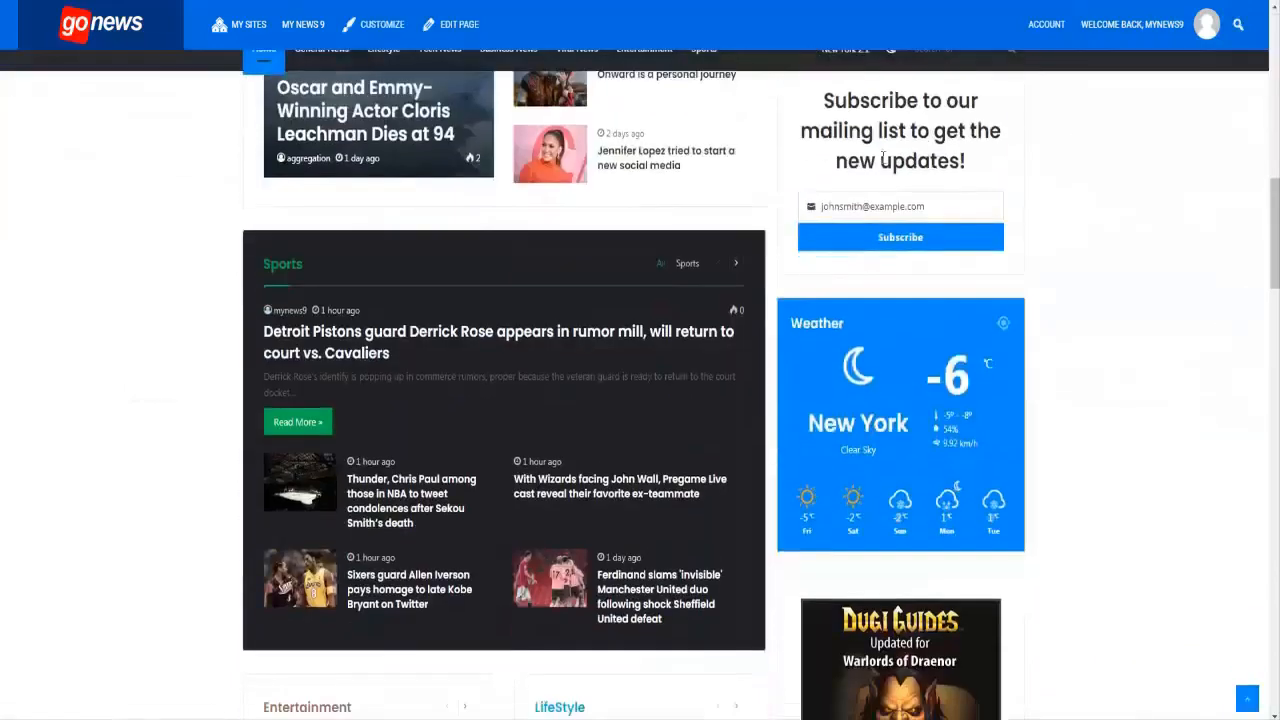